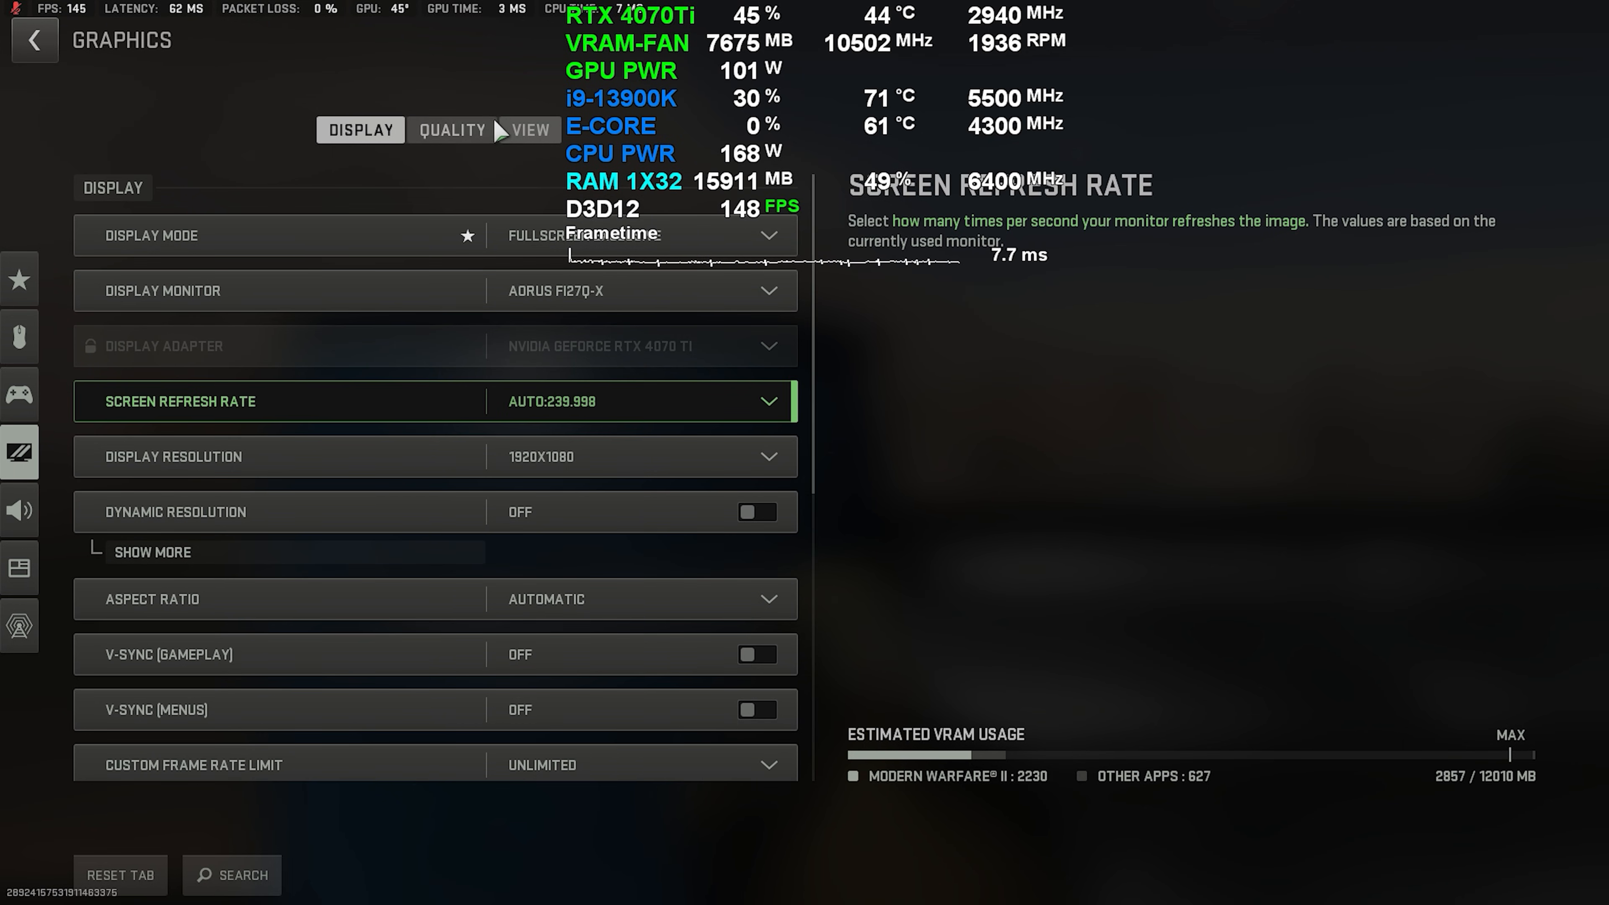
Step: Review the Quality tab settings at 1920x1080 as estimated VRAM usage climbs
{"action": "left_click", "coordinate": [451, 131]}
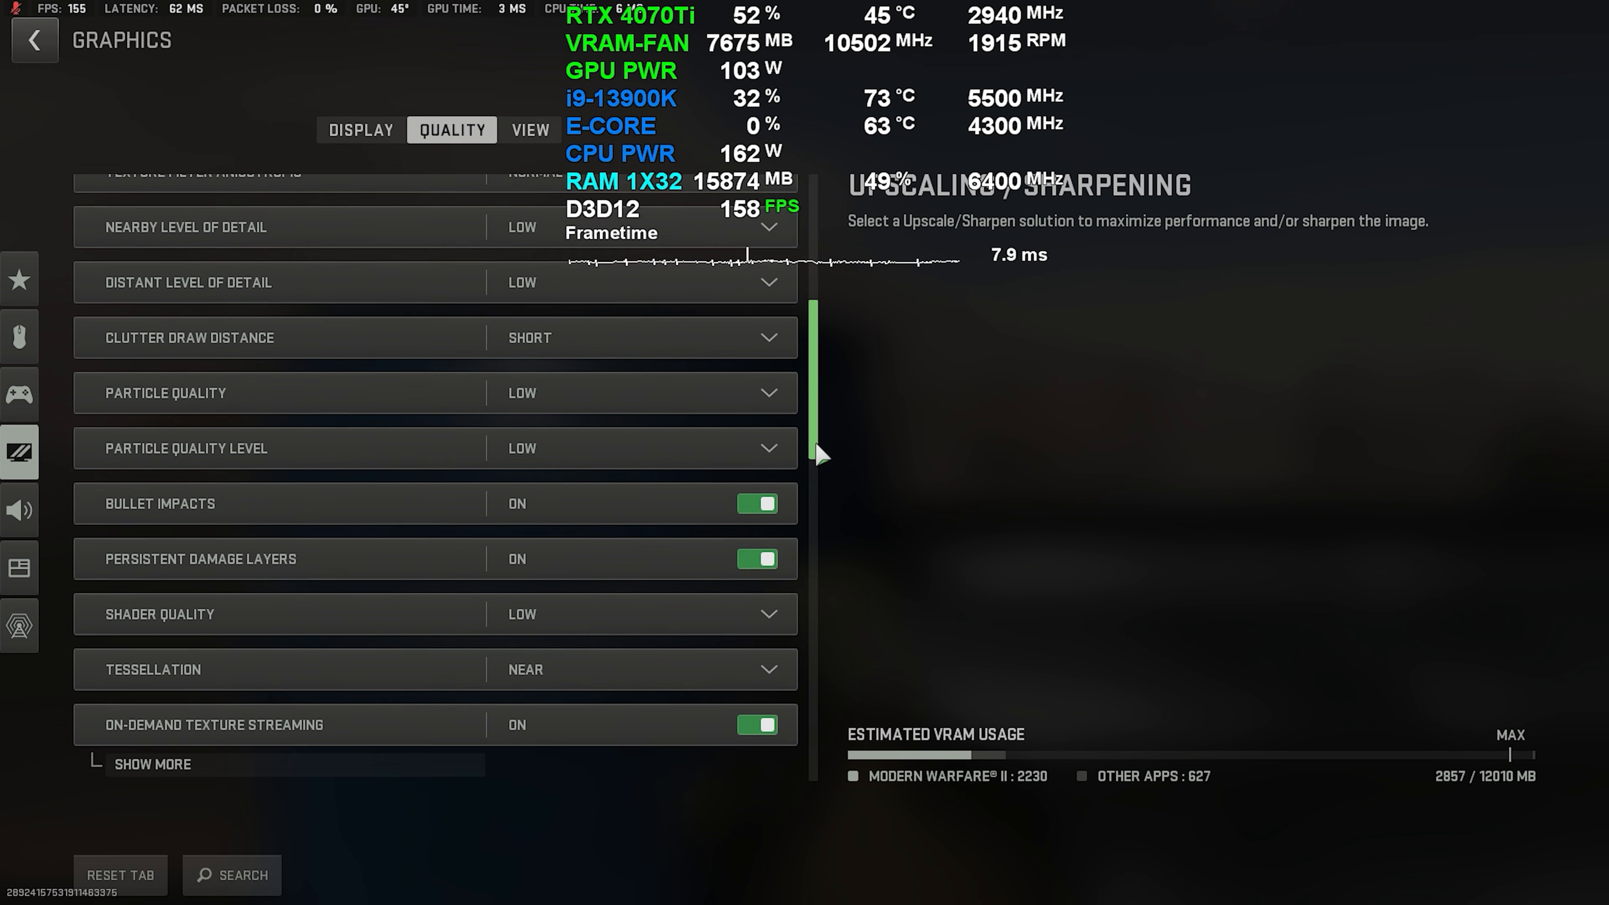
{"action": "scroll", "scroll_direction": "up", "scroll_amount": 3}
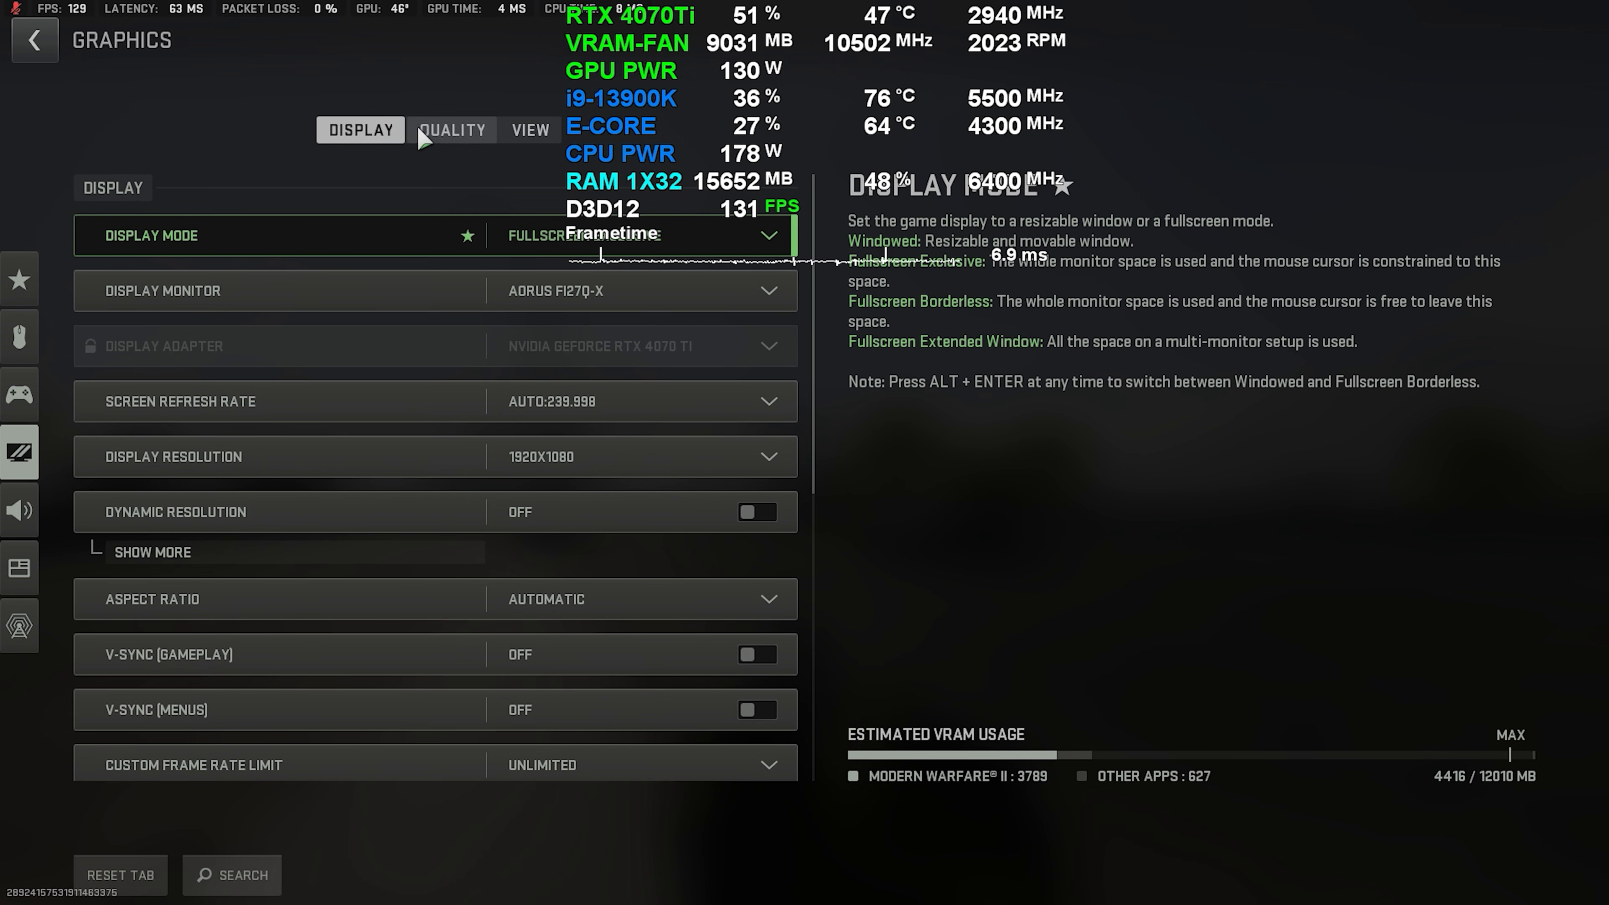
Step: Check the Ultra preset values on the Quality tab, then return to Display
{"action": "left_click", "coordinate": [452, 130]}
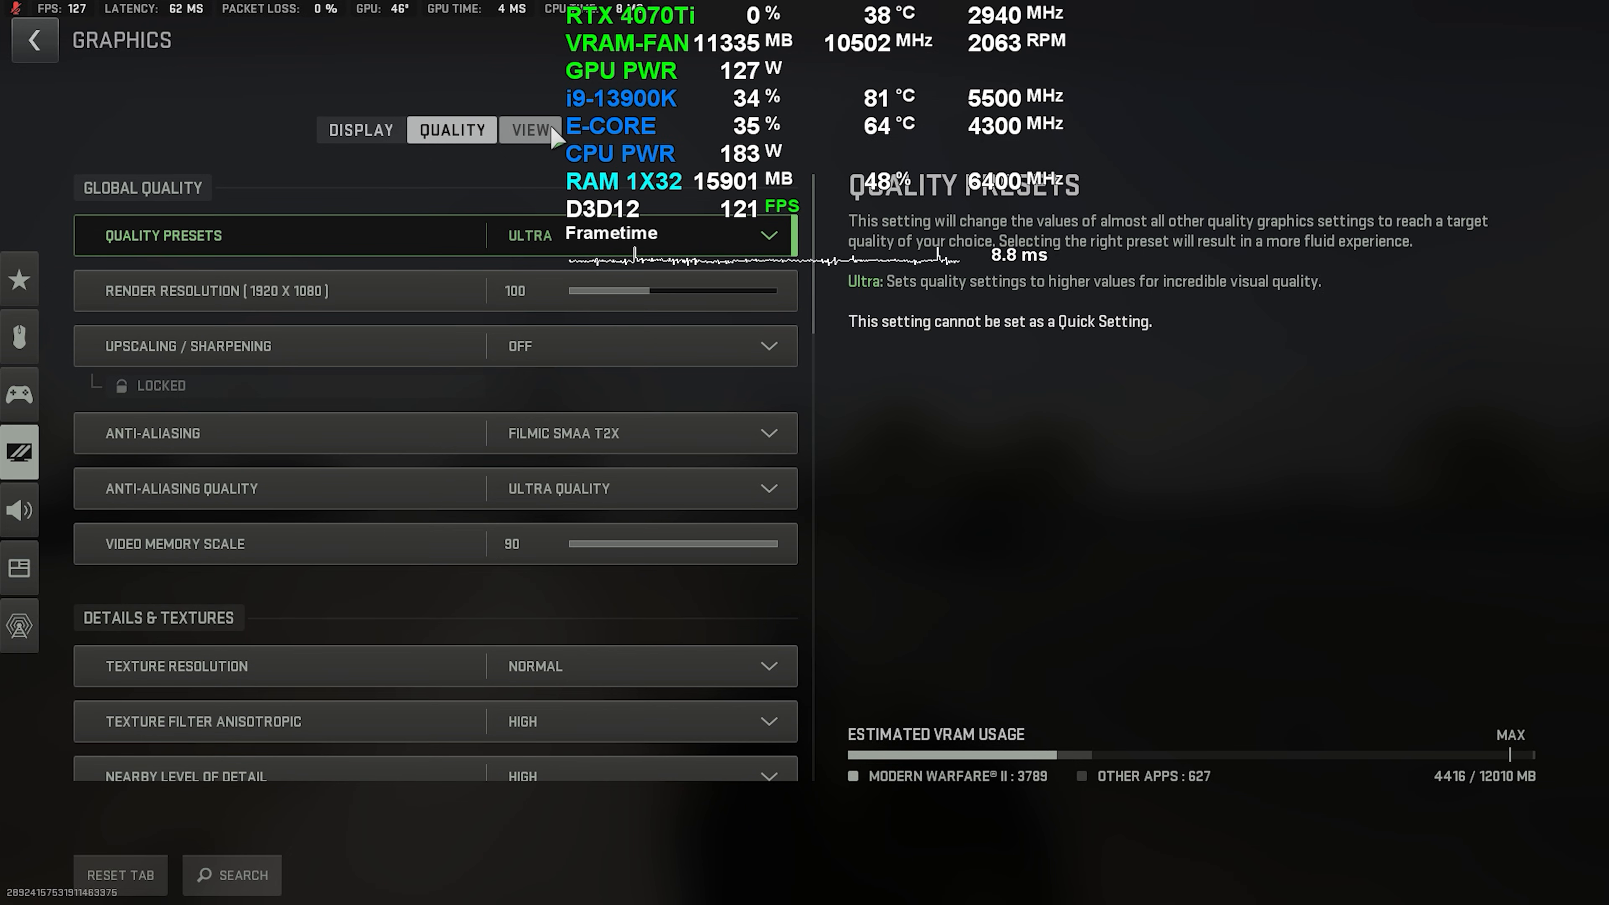
{"action": "left_click", "coordinate": [530, 130]}
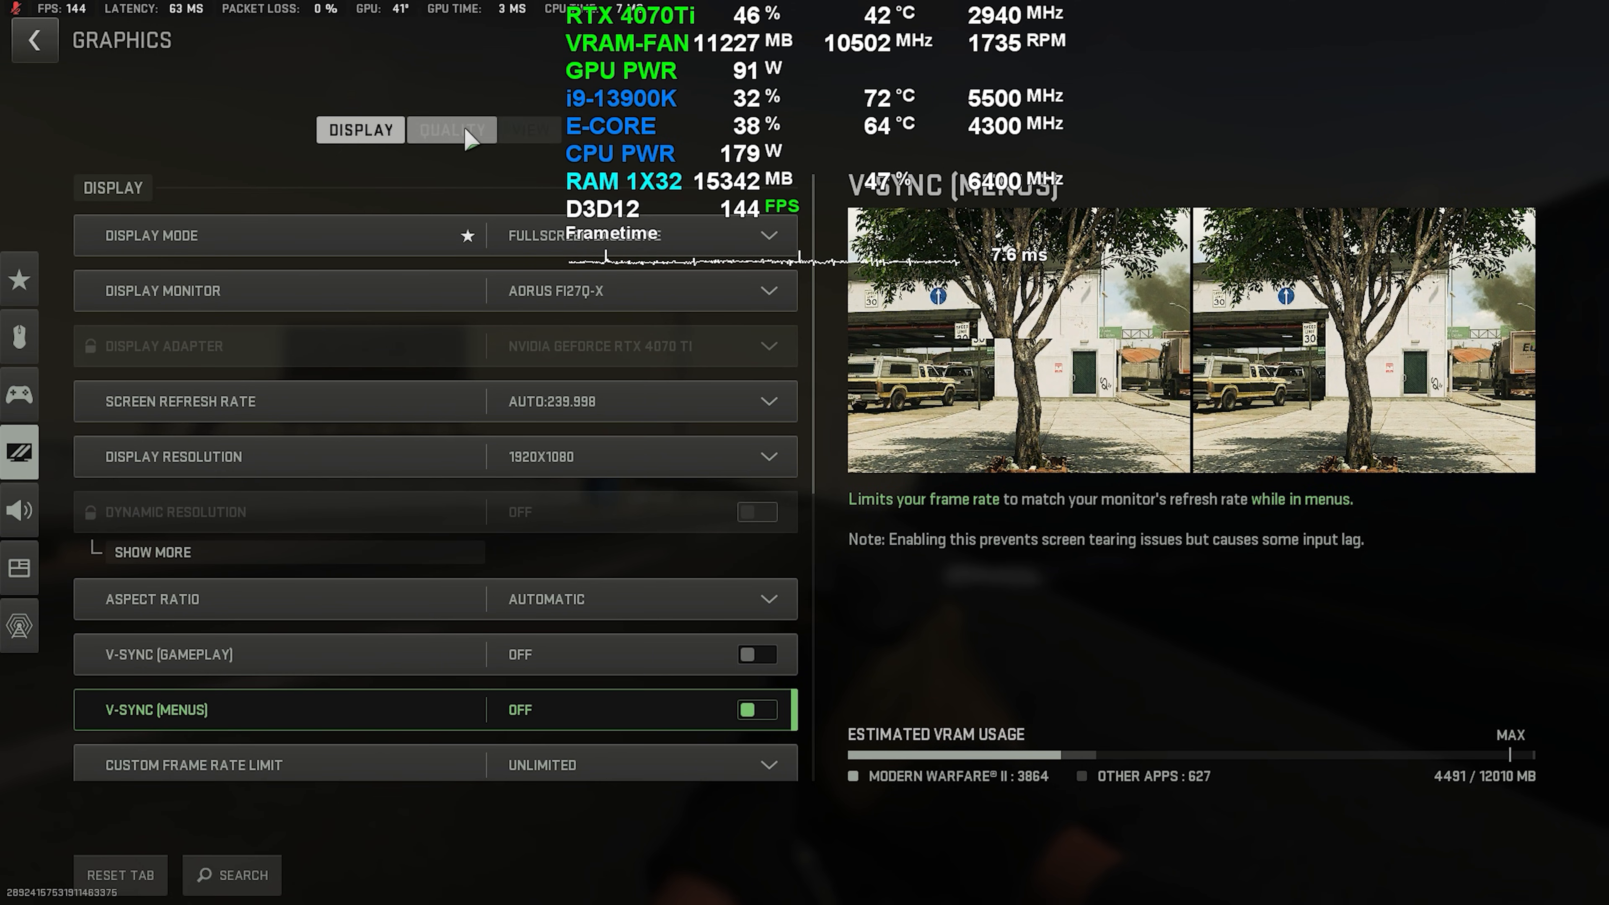
Step: Switch the display resolution to 2560x1440, estimated VRAM around 3.3 GB
{"action": "left_click", "coordinate": [451, 131]}
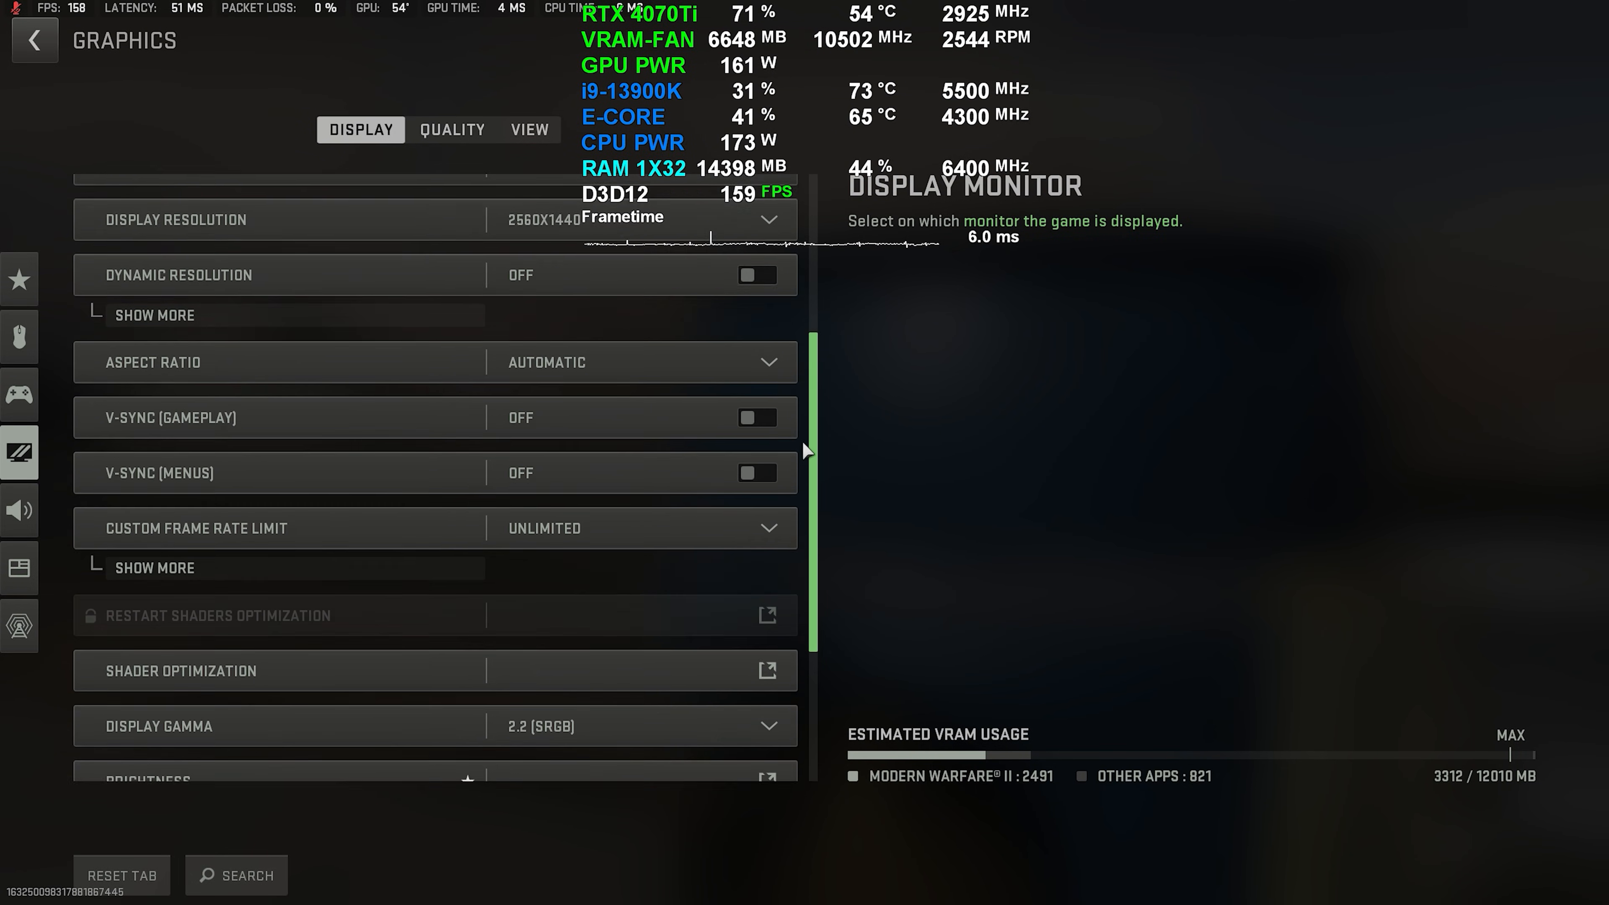
Step: Review the 2560x1440 display options with dynamic resolution locked, VRAM near 4.4 GB
{"action": "left_click", "coordinate": [452, 129]}
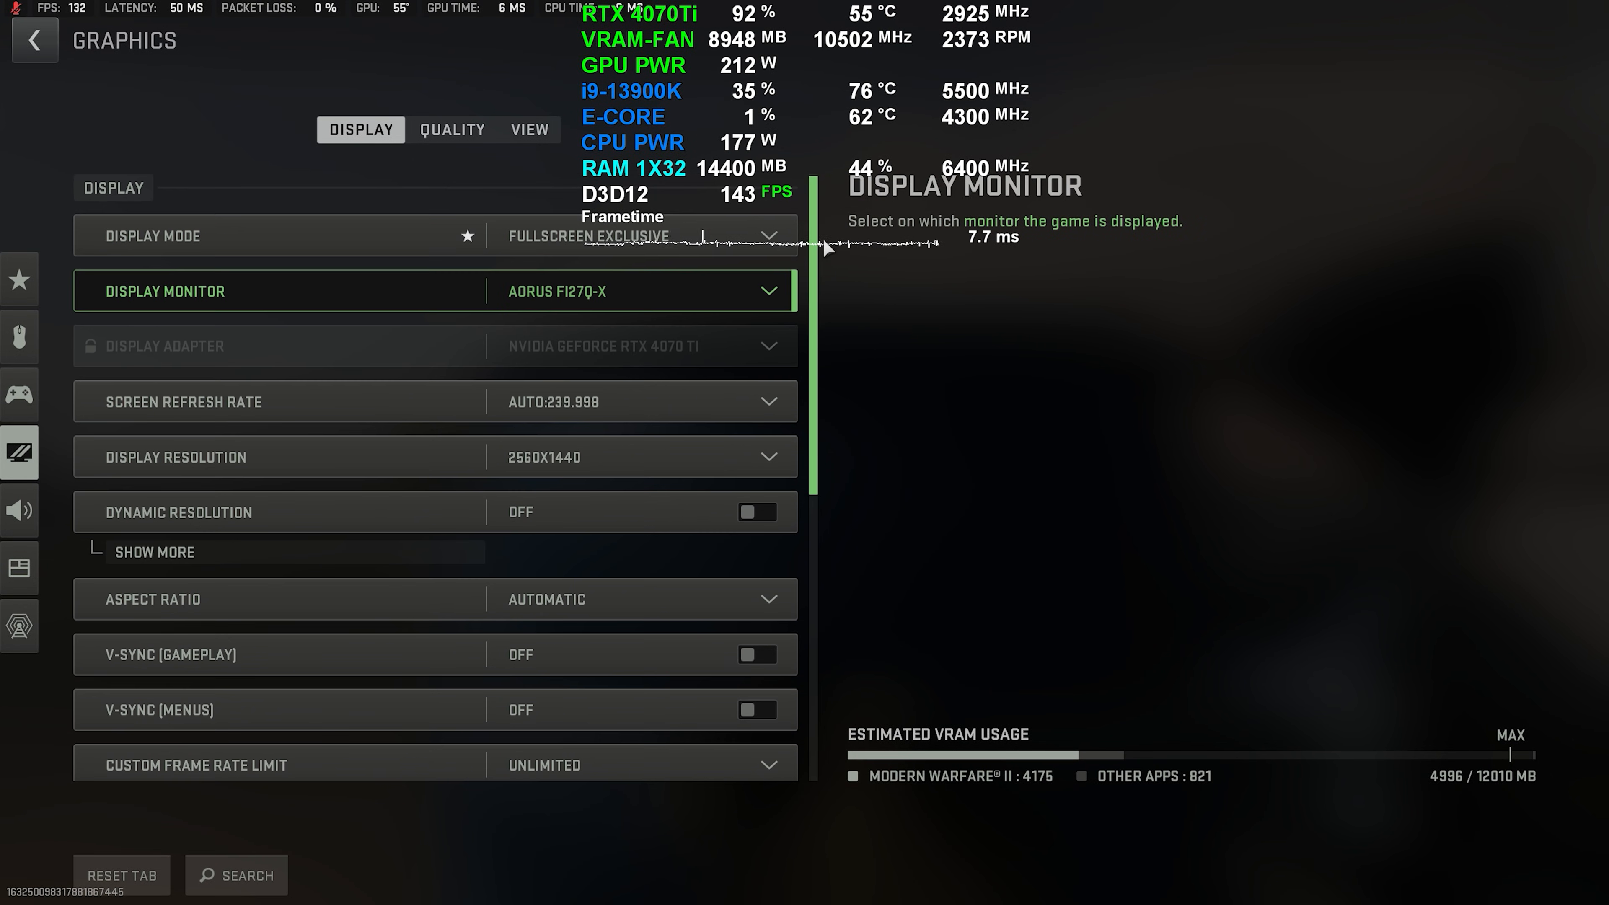
{"action": "left_click", "coordinate": [452, 129]}
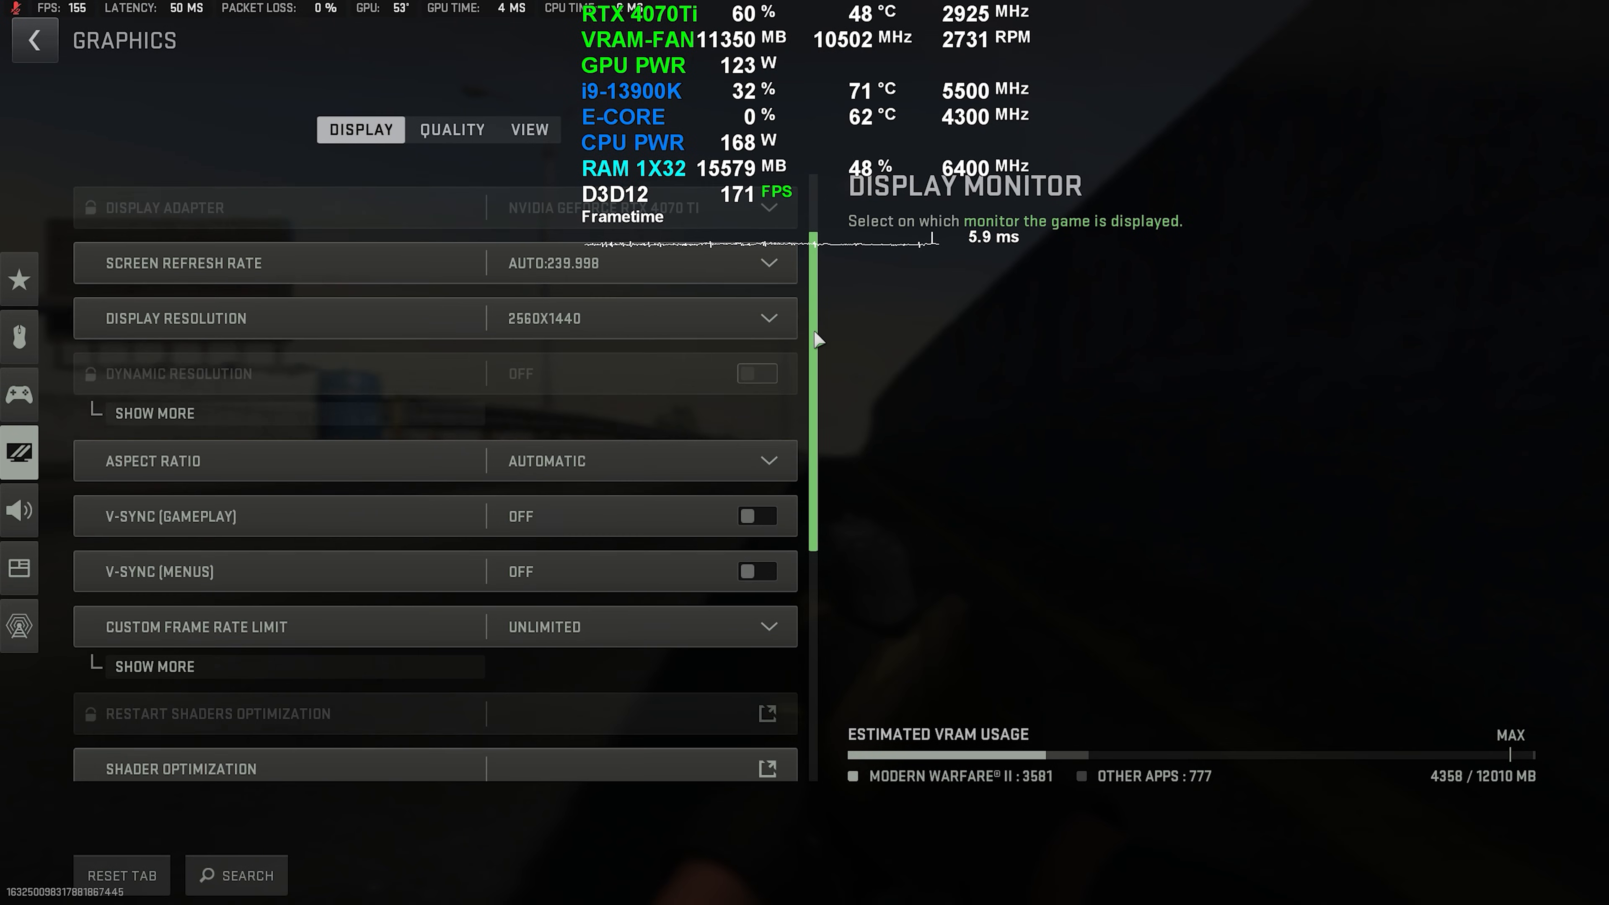
Step: Review the Ultra preset with NVIDIA DLSS at 2560x1440 on the Quality tab
{"action": "left_click", "coordinate": [452, 129]}
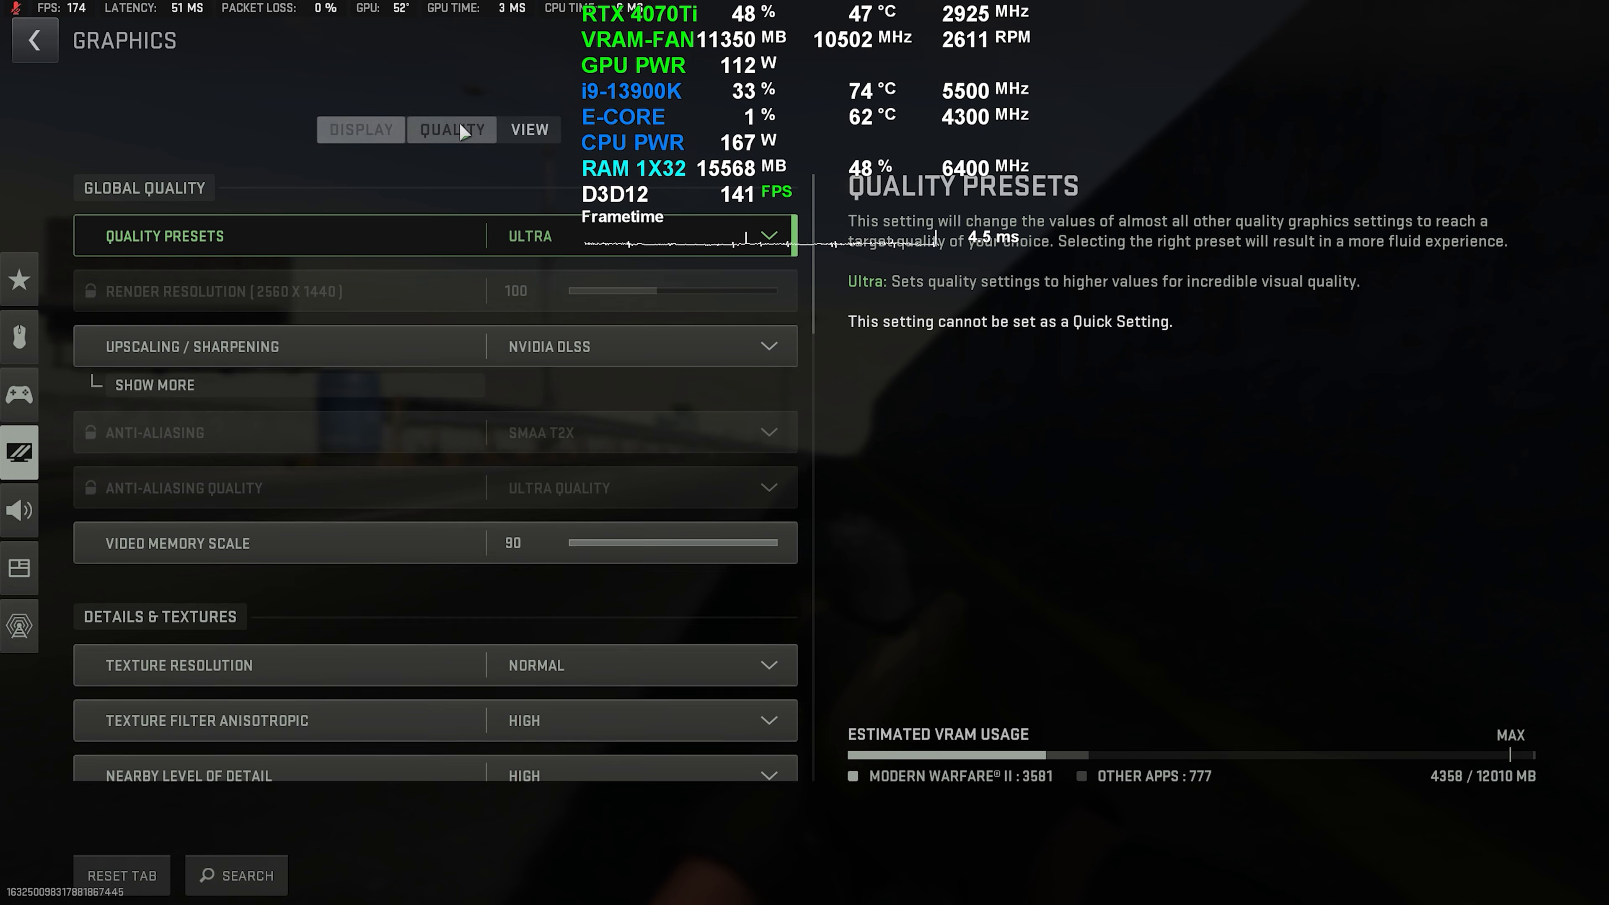
{"action": "scroll", "scroll_direction": "down", "scroll_amount": 3}
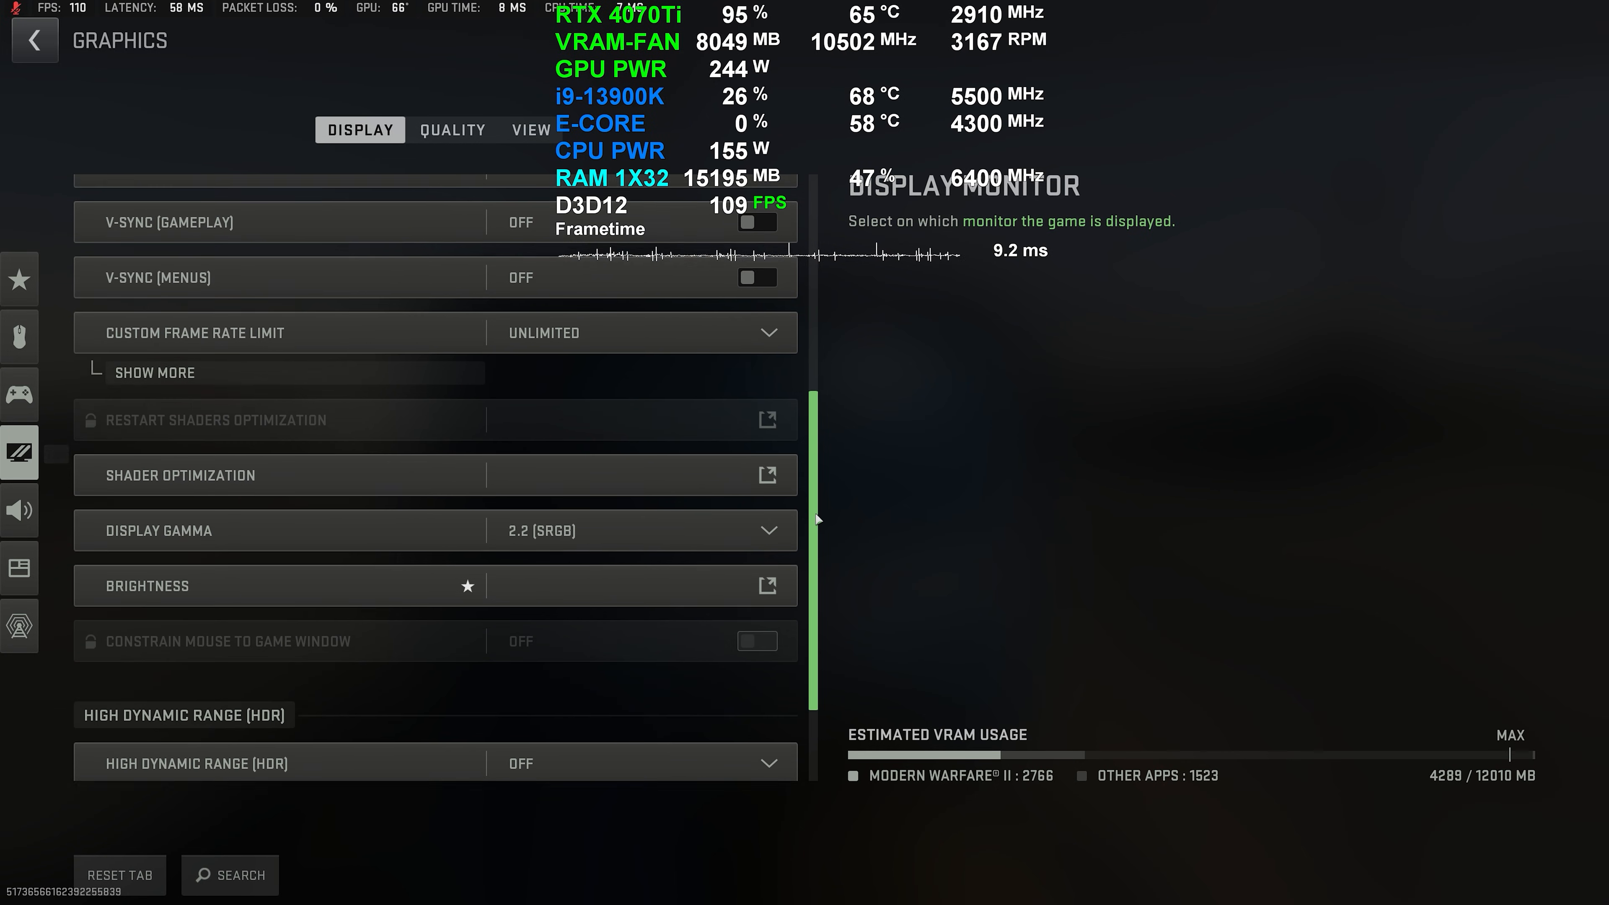
Step: Raise Quality Presets from Basic at 3840x2160 and return to Display, VRAM near 6 GB
{"action": "left_click", "coordinate": [453, 129]}
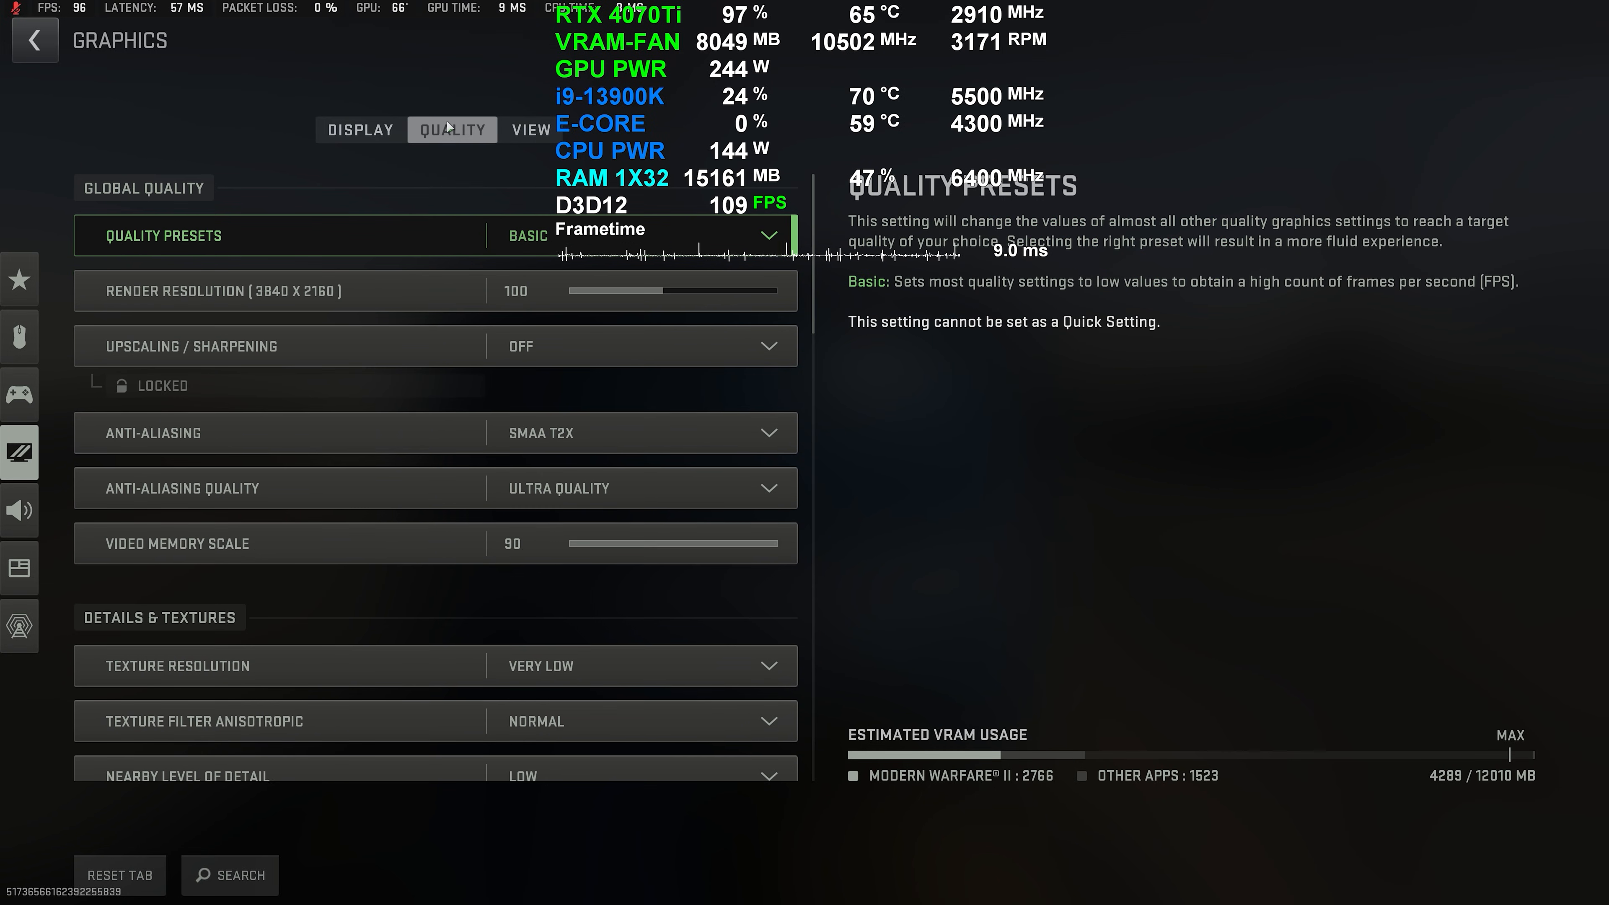
{"action": "scroll", "scroll_direction": "down", "scroll_amount": 3}
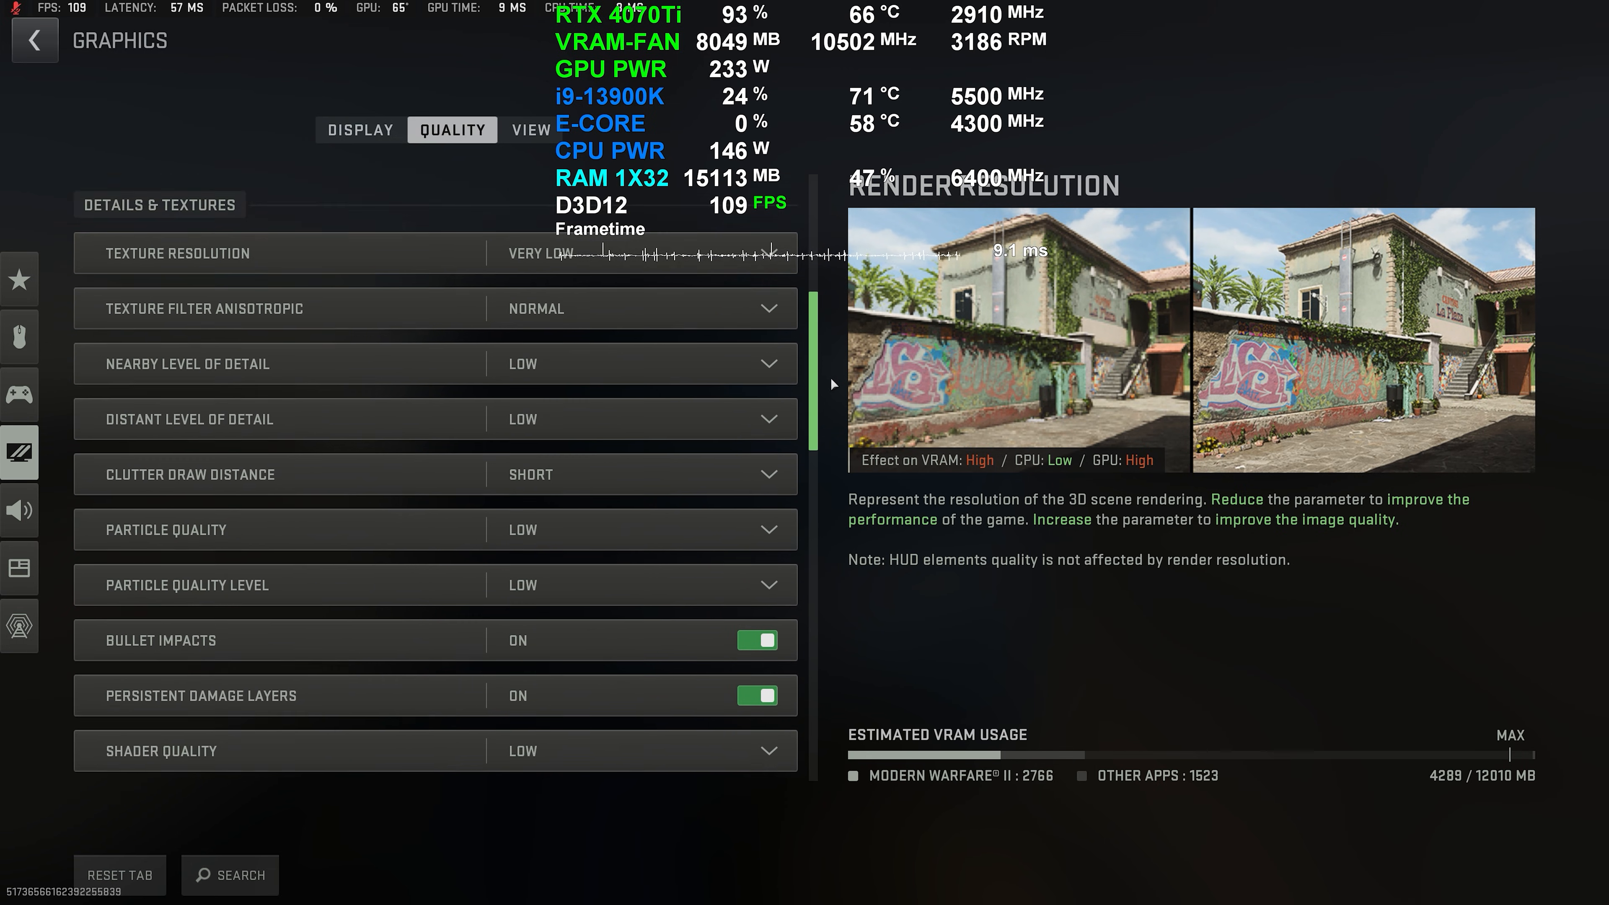
{"action": "left_click", "coordinate": [531, 129]}
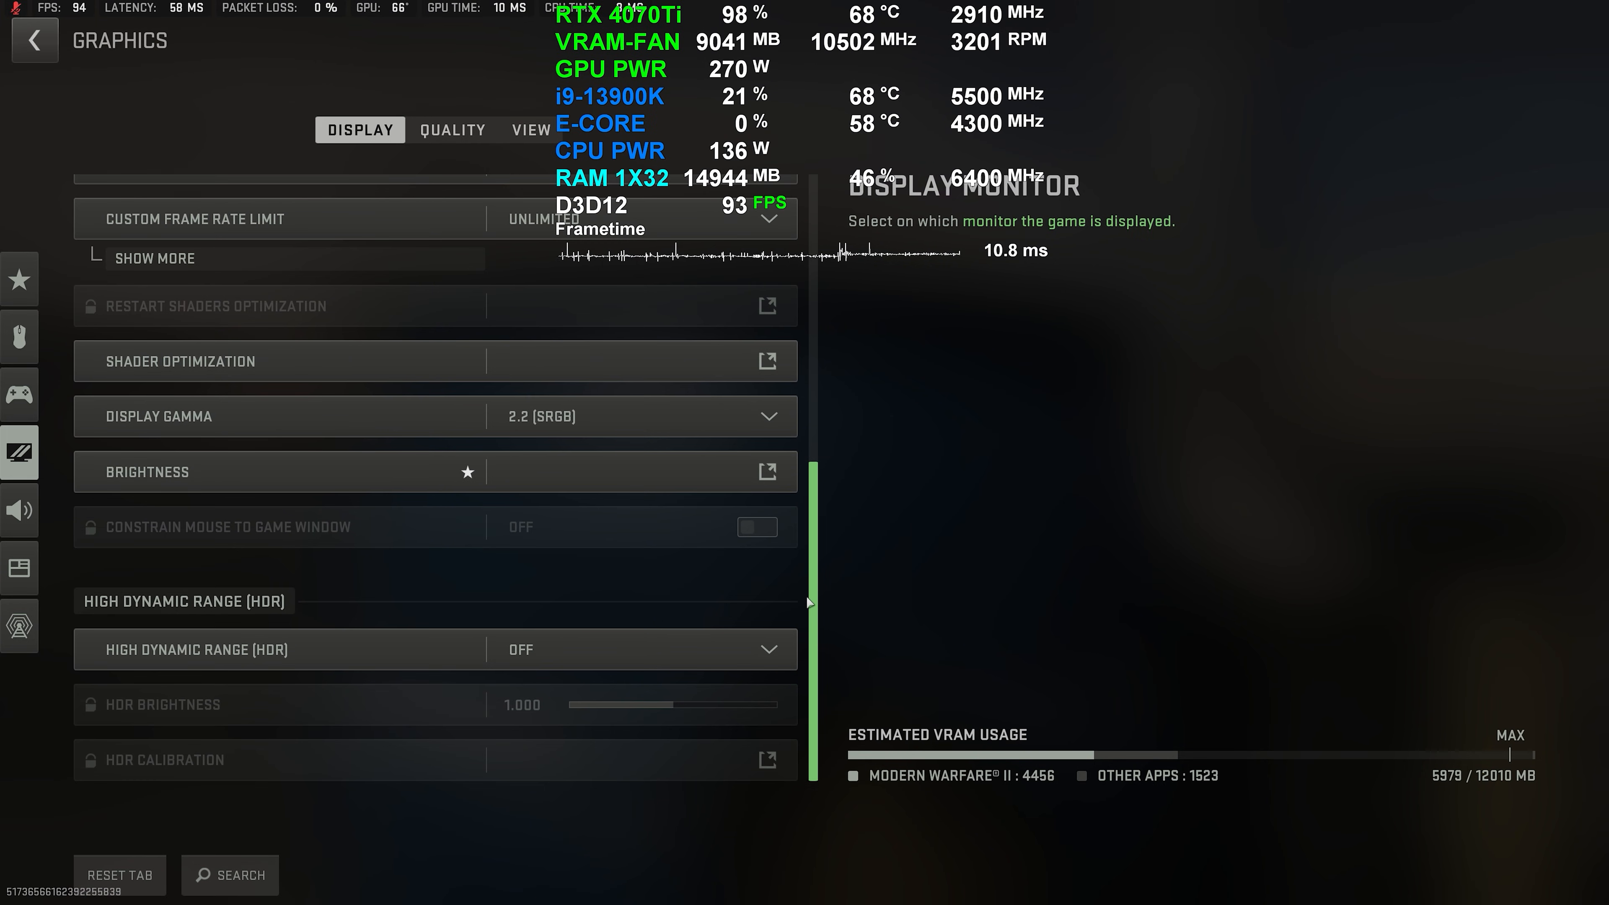
Step: Review the Ultra settings and render resolution slider at 3840x2160
{"action": "left_click", "coordinate": [452, 129]}
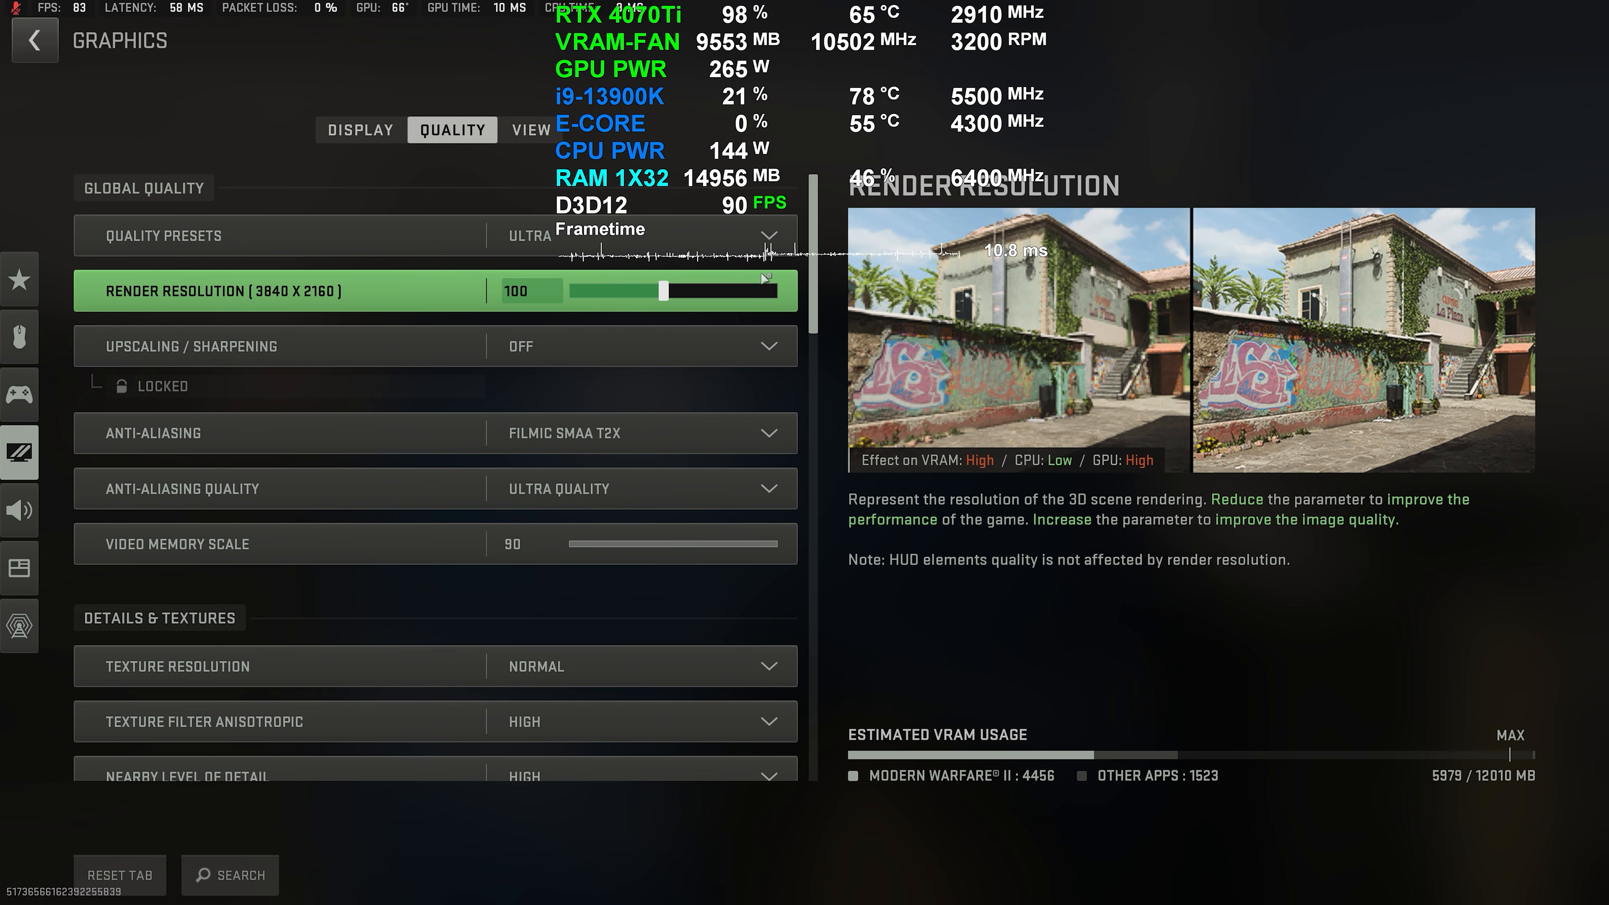
{"action": "scroll", "scroll_direction": "down", "scroll_amount": 3}
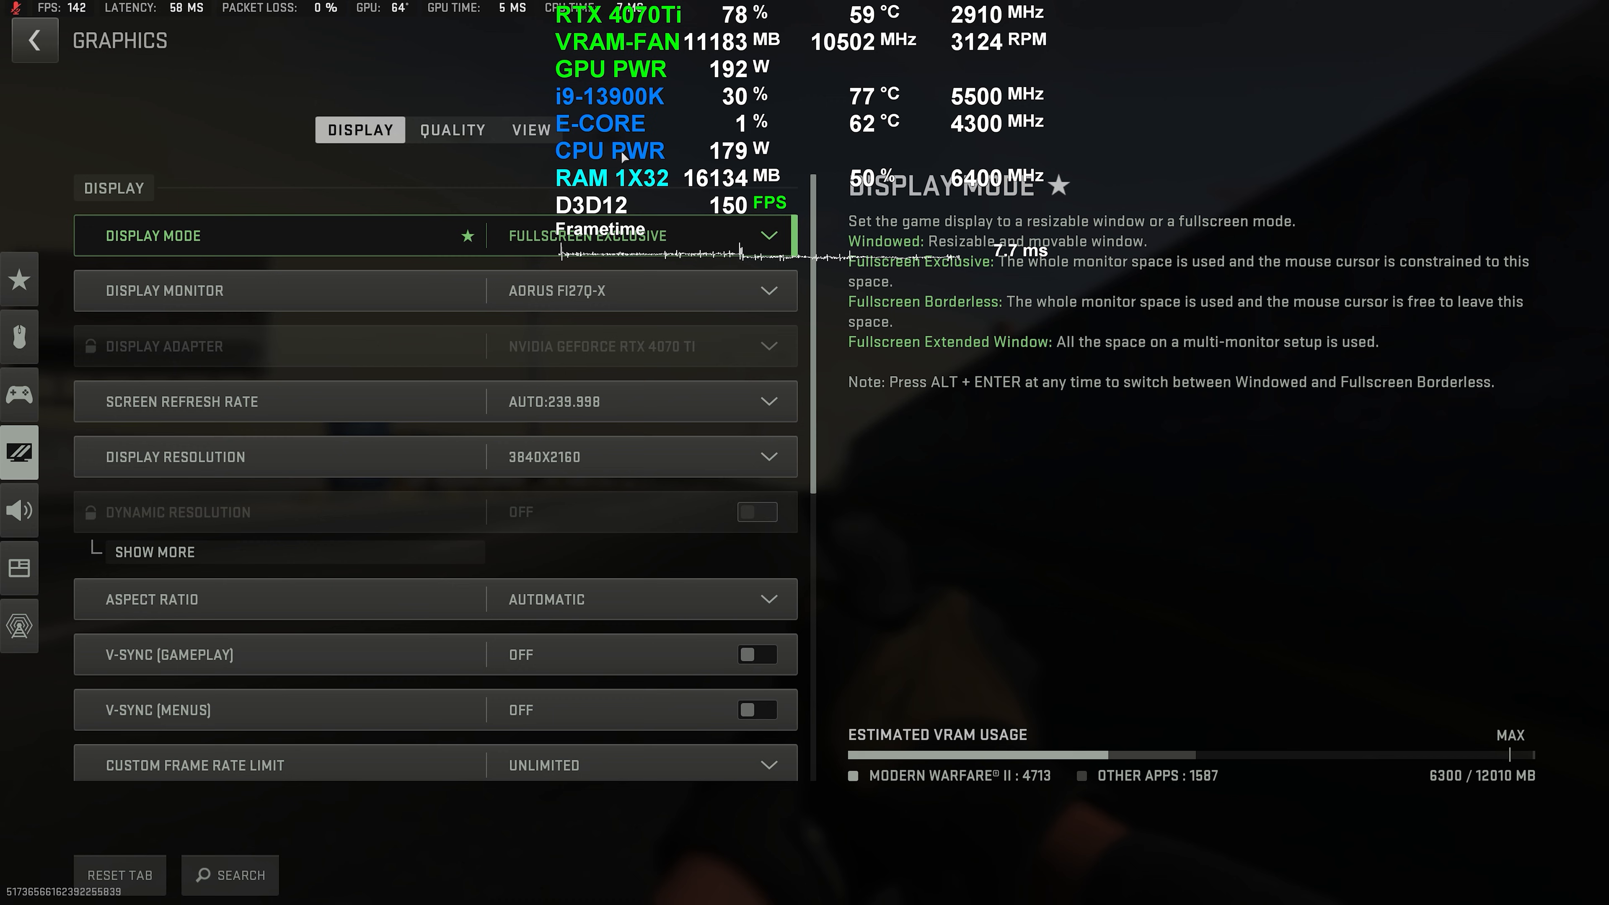
Step: Review the Quality tab, then set display resolution back to 1920x1080
{"action": "left_click", "coordinate": [451, 129]}
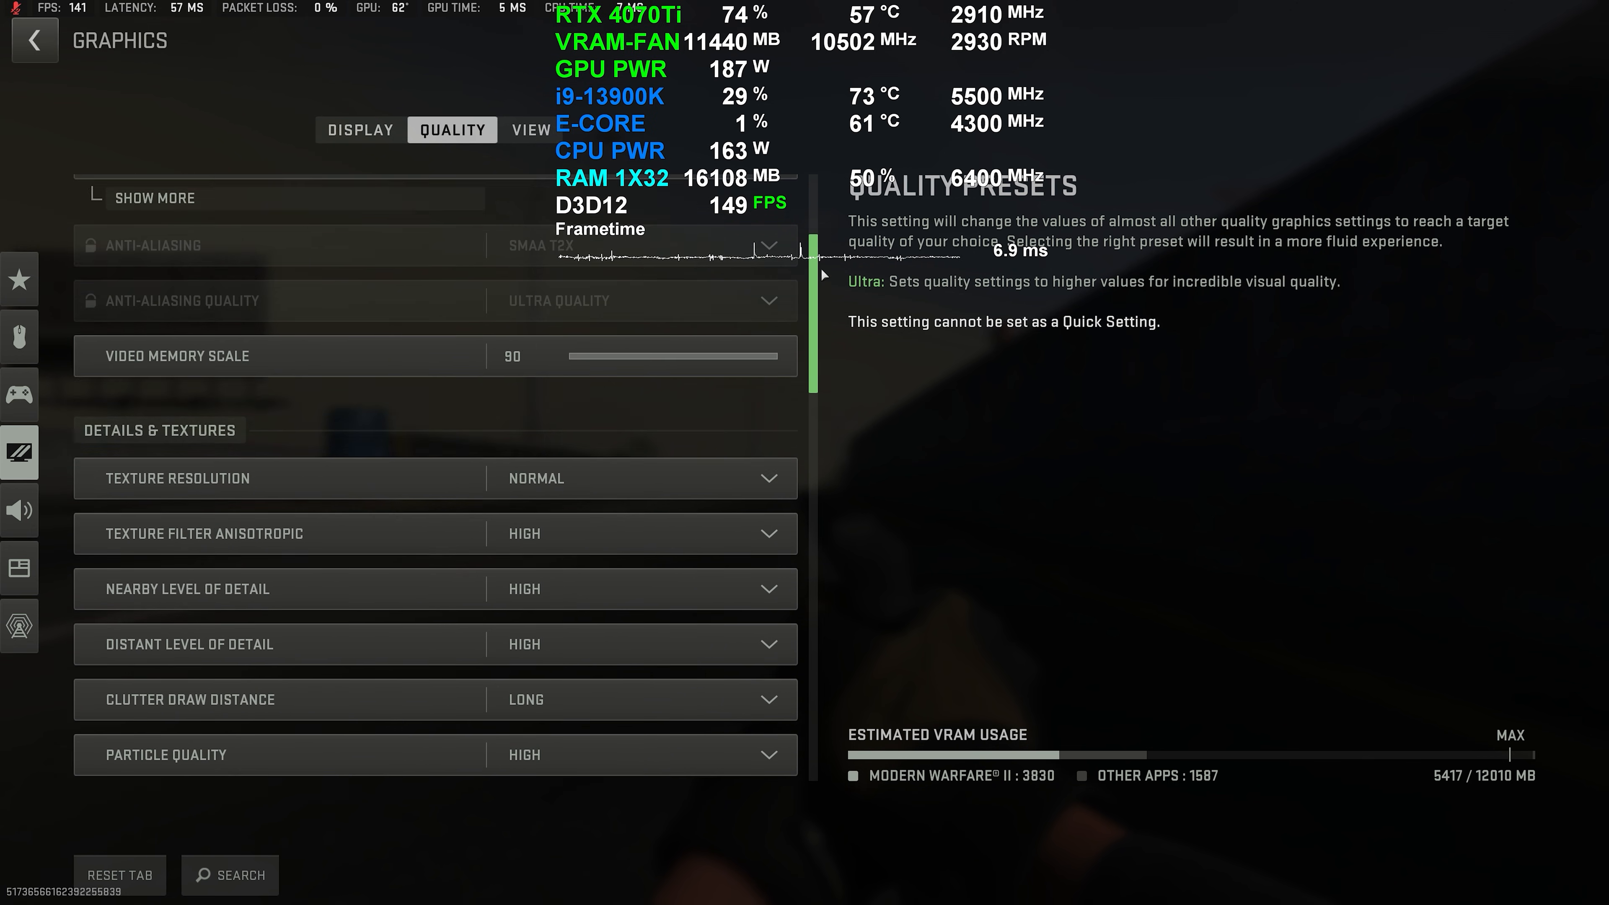
{"action": "left_click", "coordinate": [531, 129]}
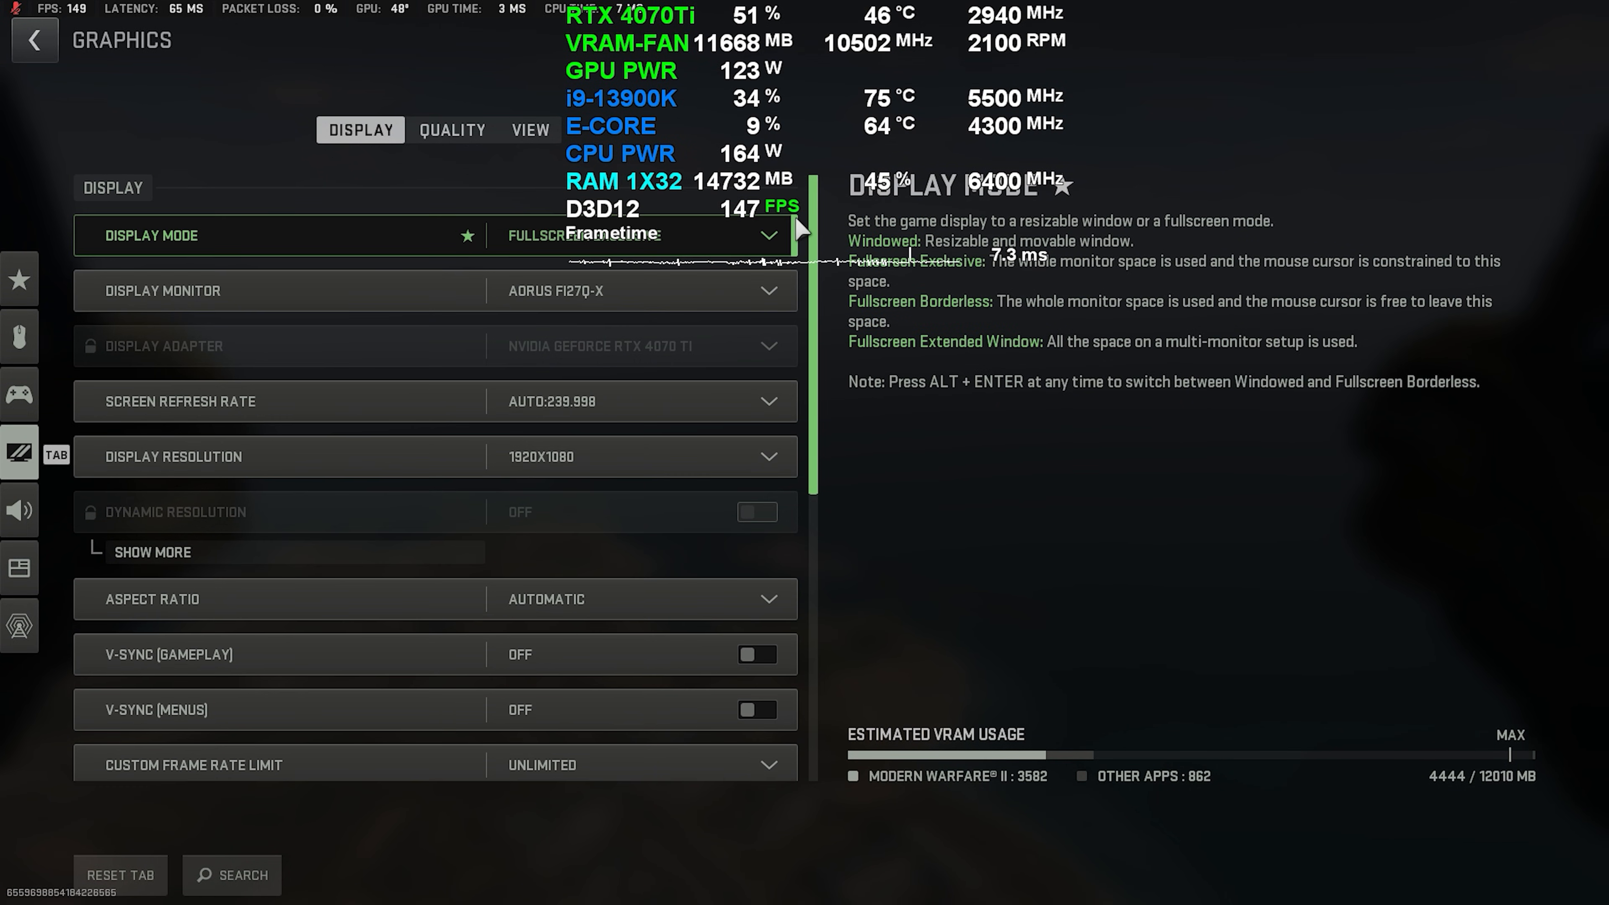
Step: Scroll through the Ultra quality options at 1920x1080 with NVIDIA DLSS
{"action": "left_click", "coordinate": [451, 129]}
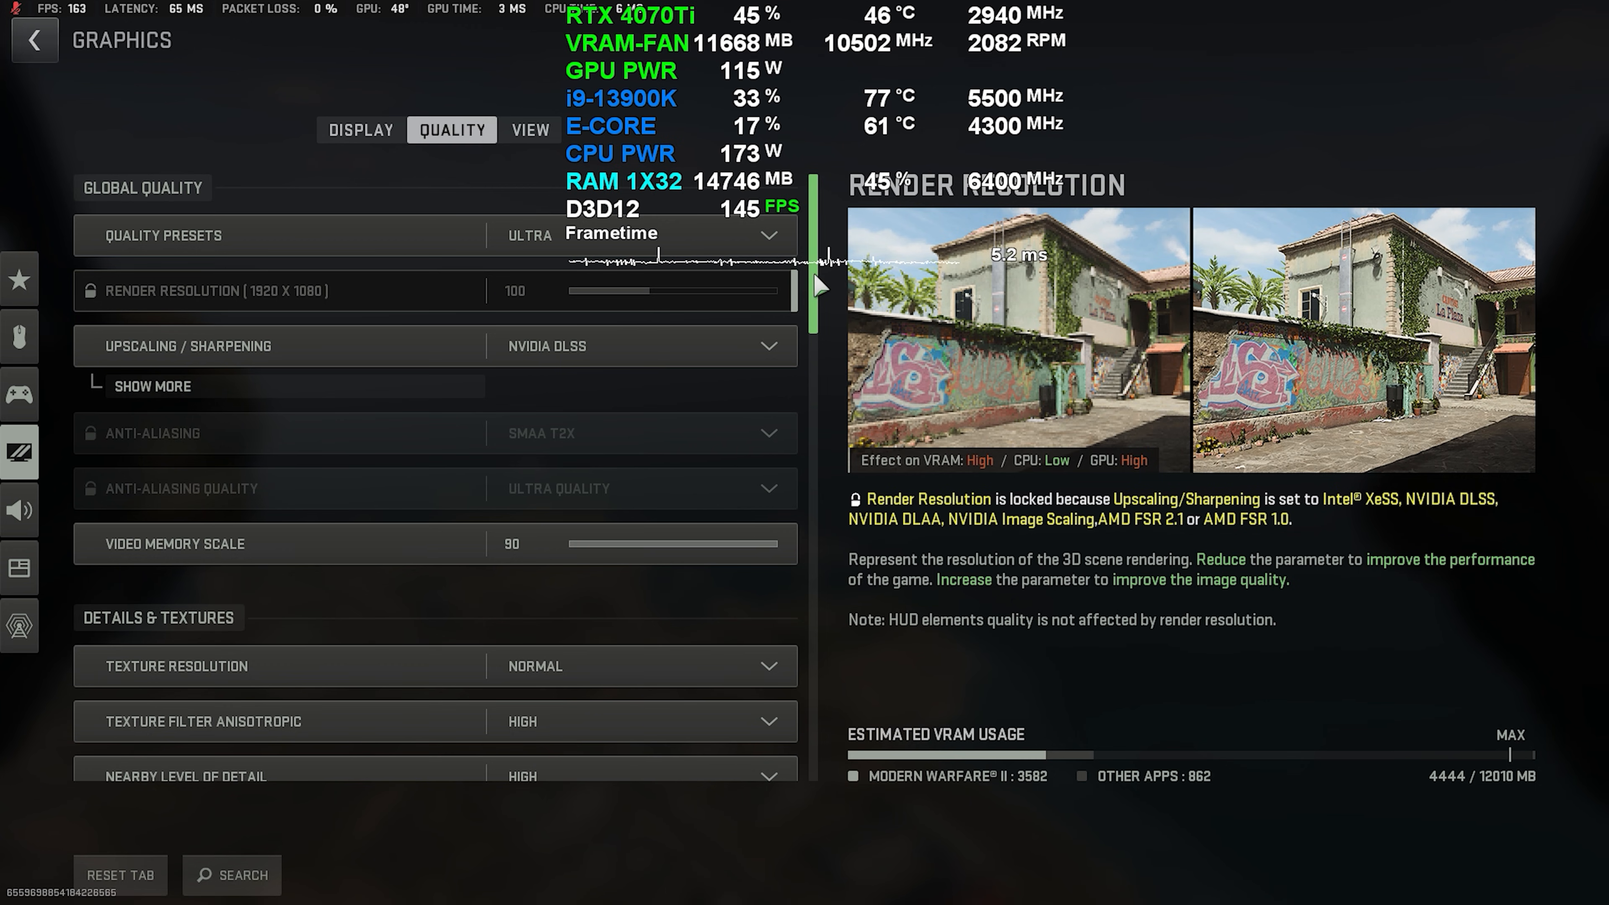
{"action": "scroll", "scroll_direction": "down", "scroll_amount": 3}
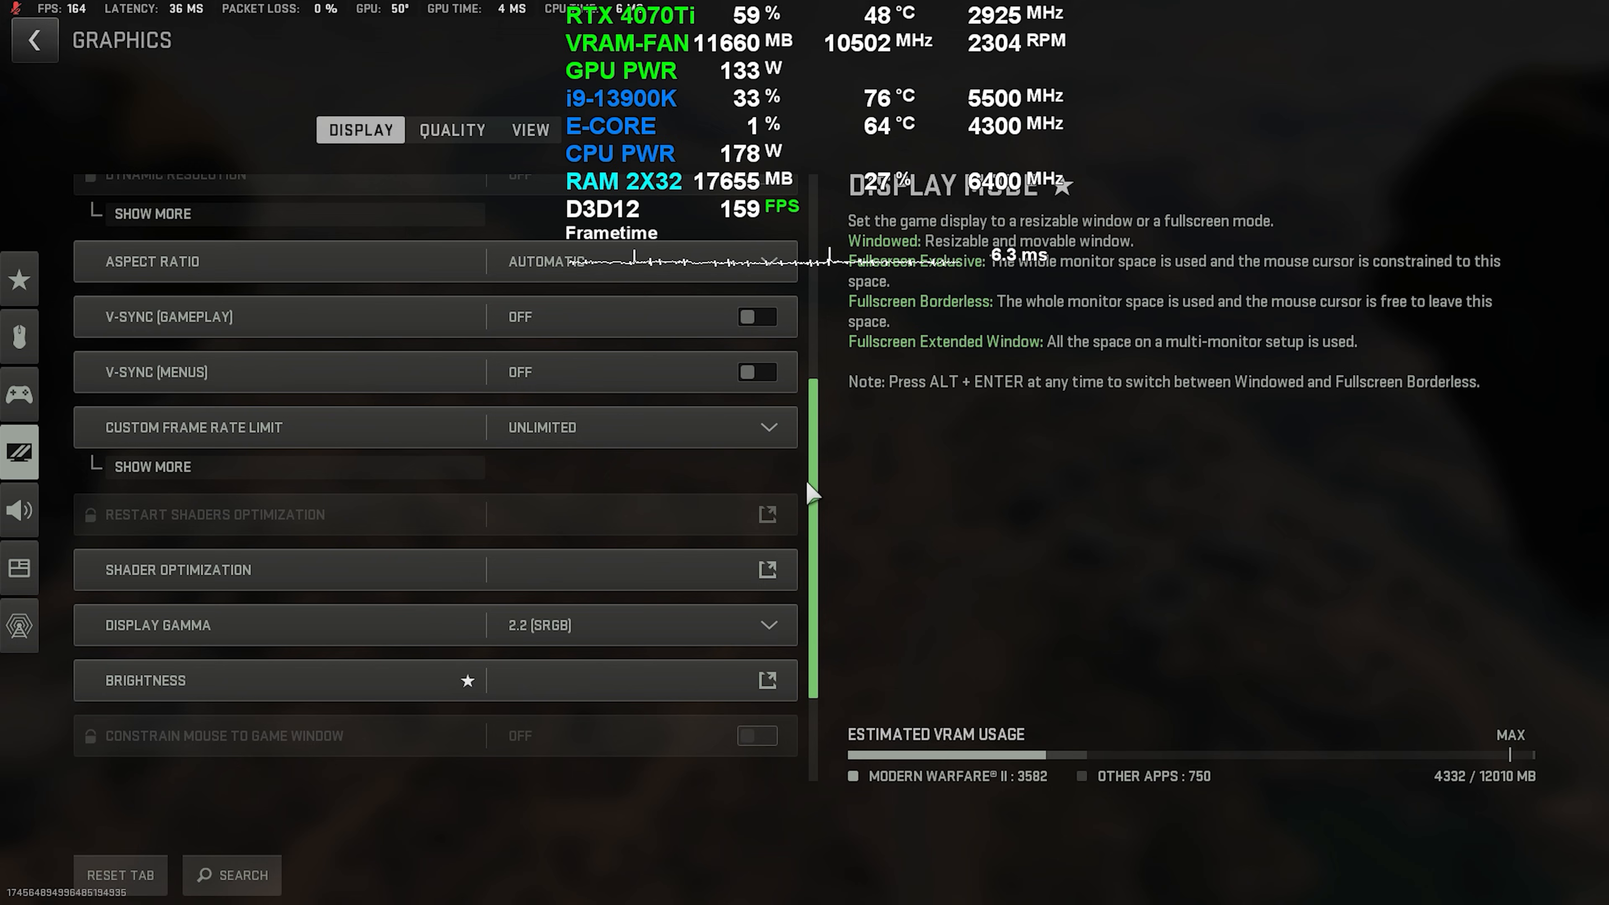
Step: Review the Ultra DLSS quality settings before switching resolution to 2560x1440
{"action": "left_click", "coordinate": [451, 131]}
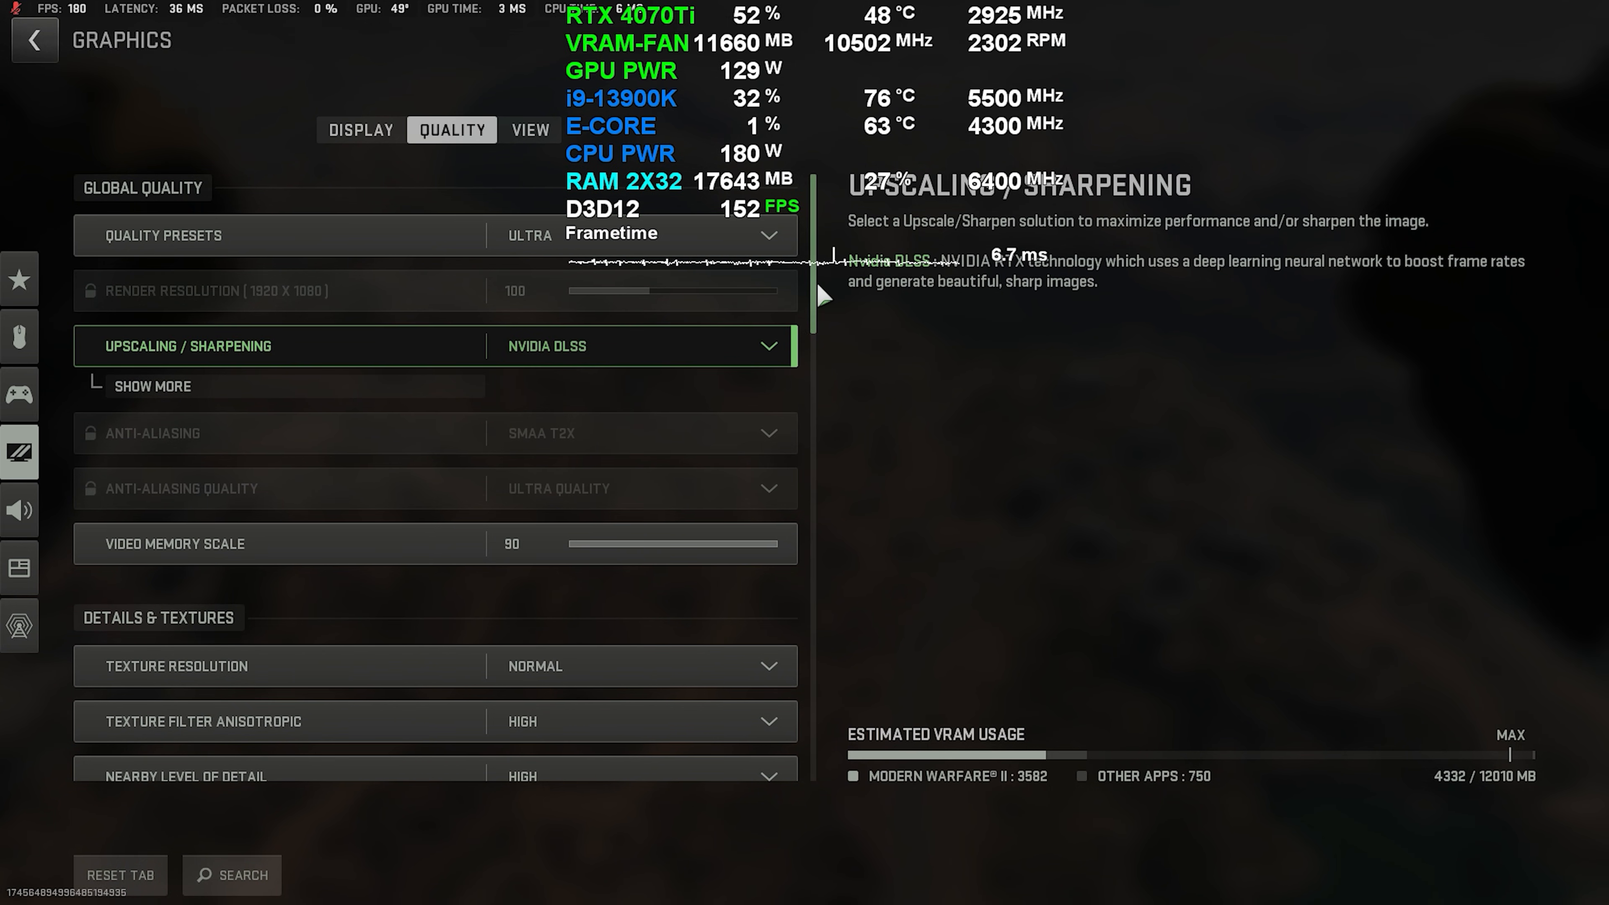
{"action": "scroll", "scroll_direction": "down", "scroll_amount": 3}
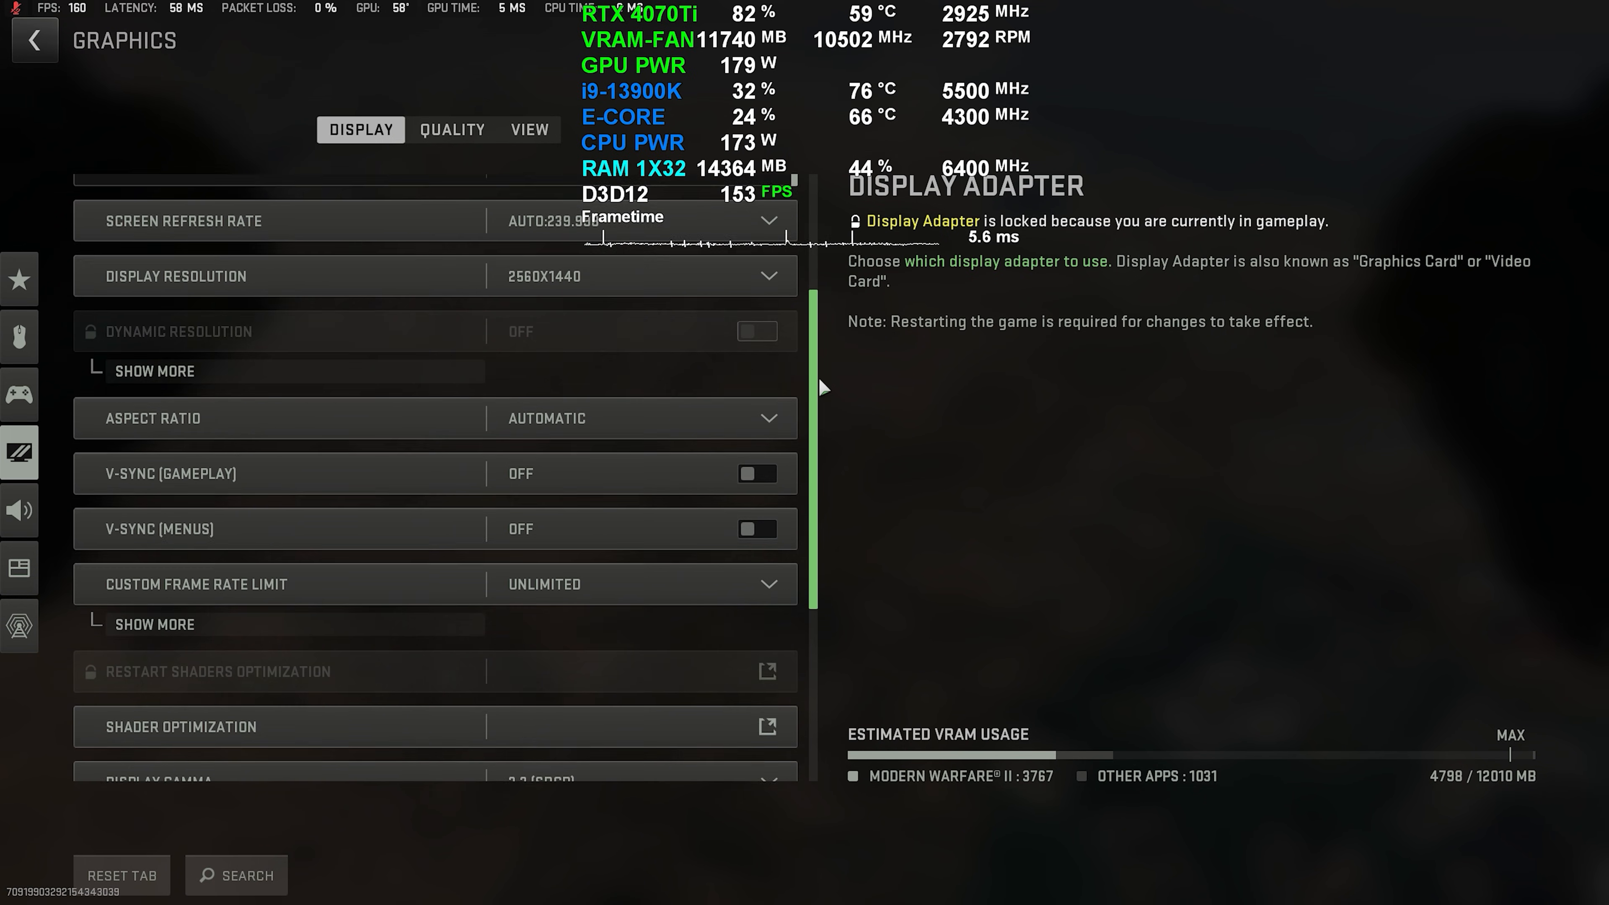
Step: Show the extra Upscaling/Sharpening options under Quality before playing at 1440p Ultra DLSS Quality
{"action": "left_click", "coordinate": [451, 129]}
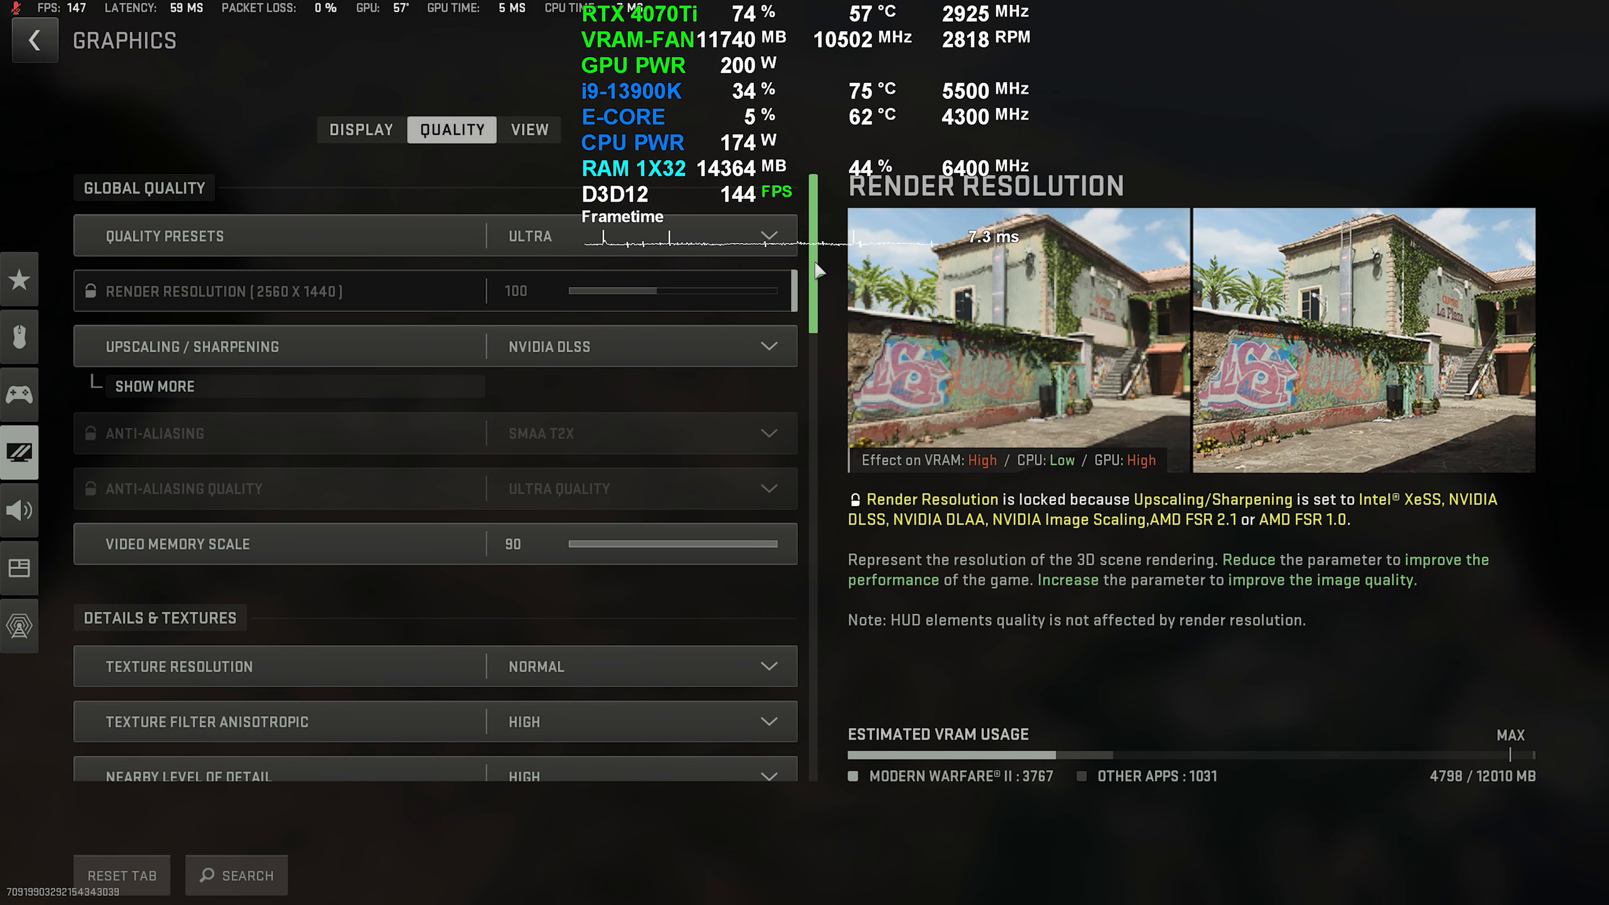
{"action": "scroll", "scroll_direction": "down", "scroll_amount": 3}
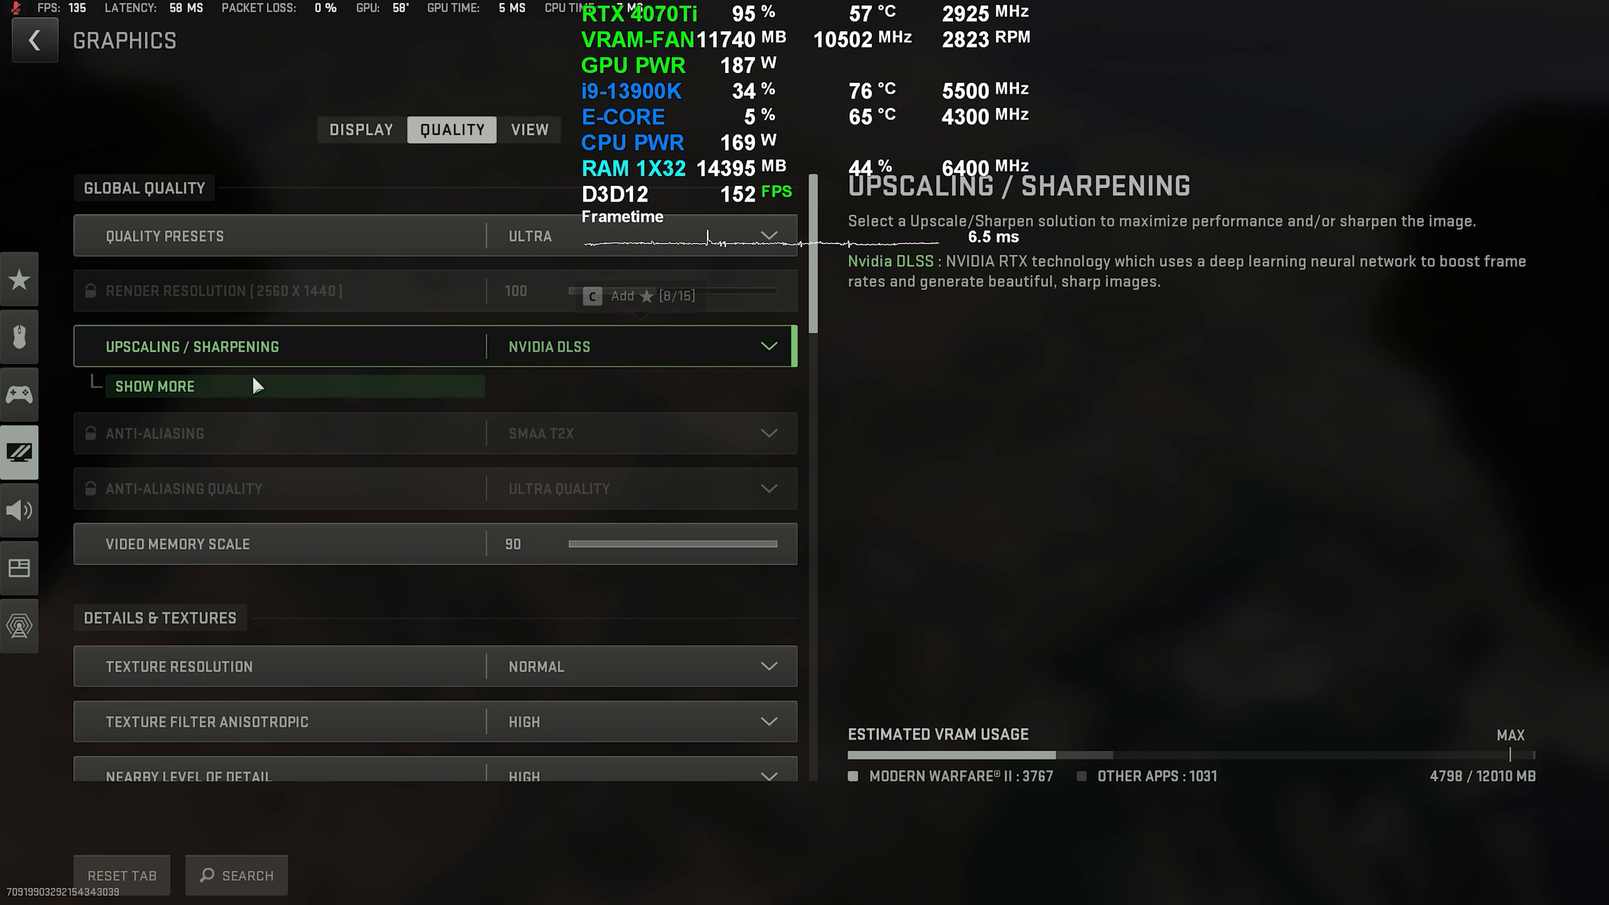
{"action": "left_click", "coordinate": [530, 129]}
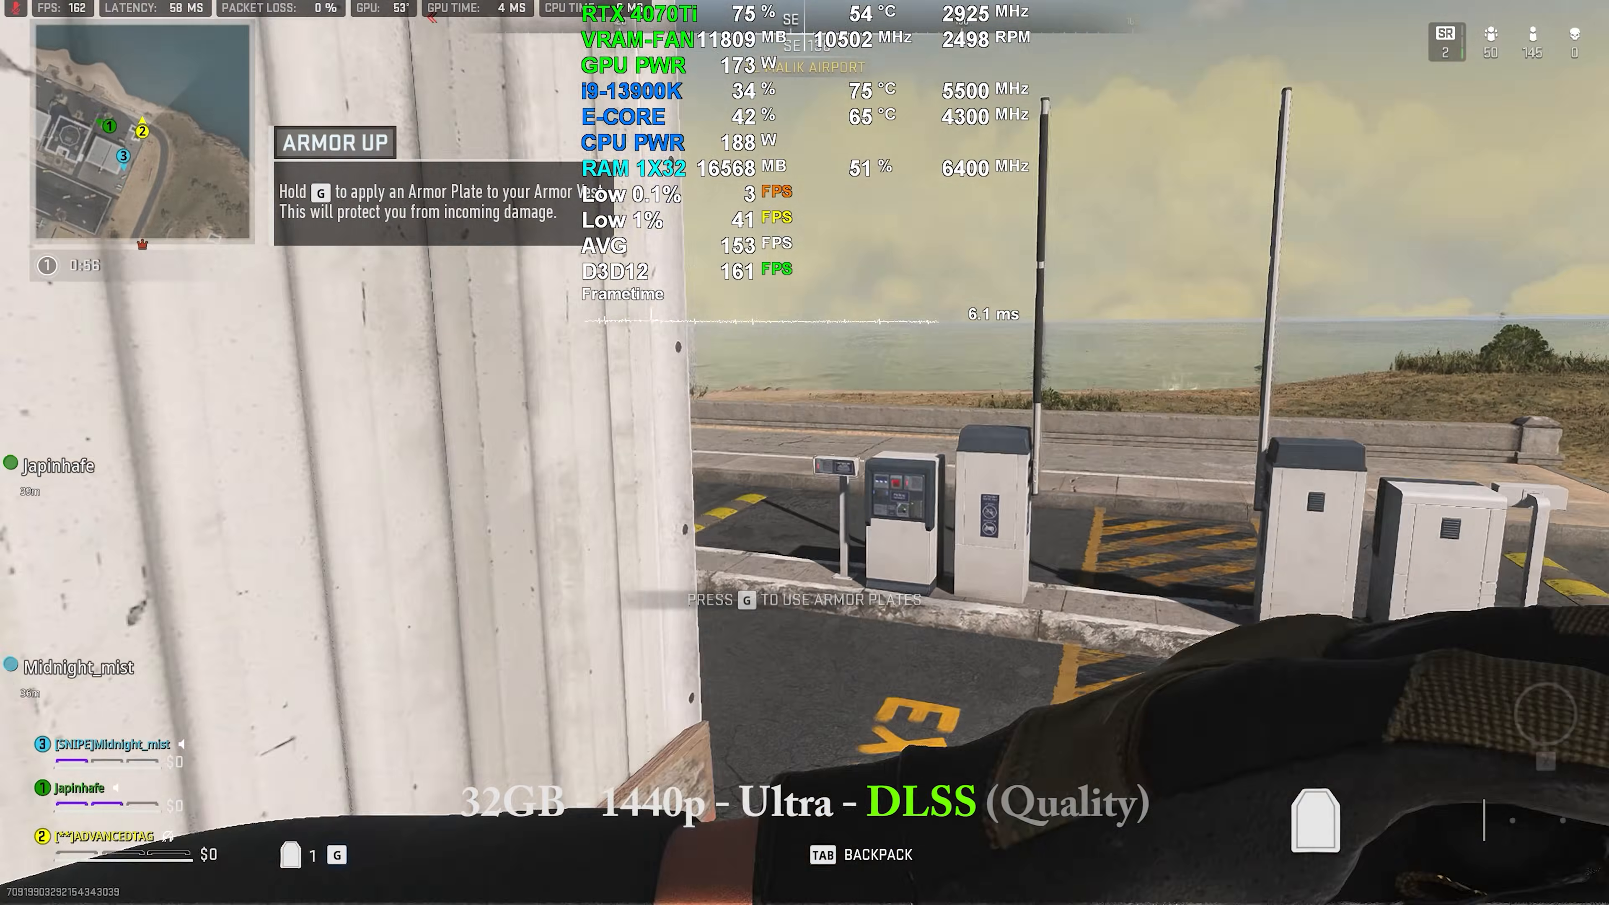
{"action": "mouse_move", "coordinate": [804, 453]}
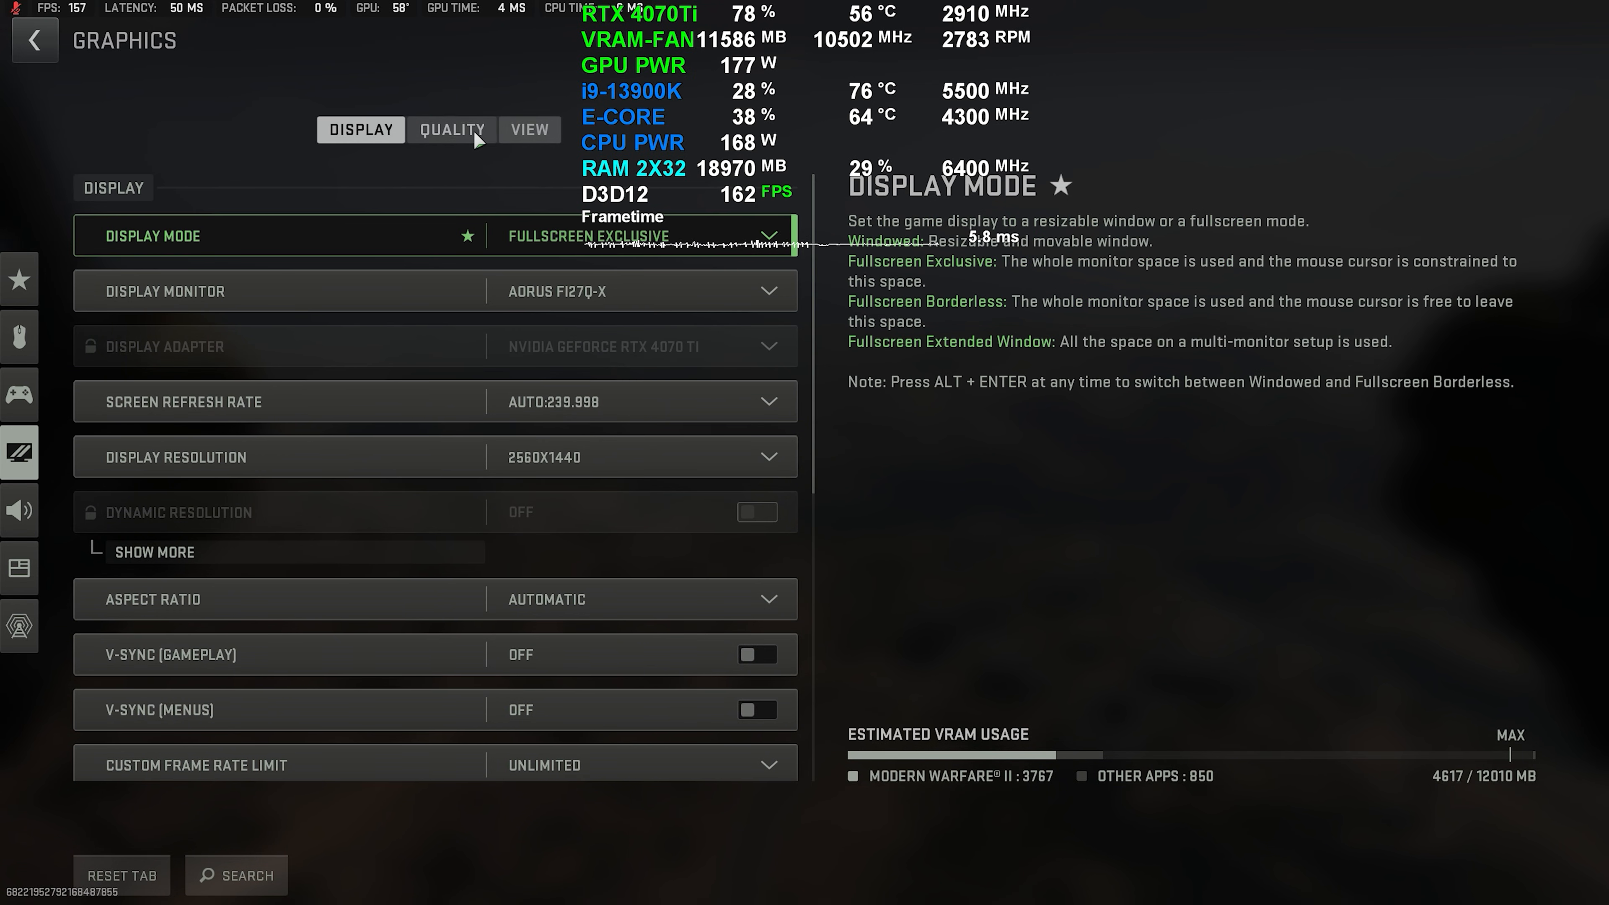
Step: Scroll through the Ultra detail and texture settings on the Quality tab
{"action": "left_click", "coordinate": [451, 129]}
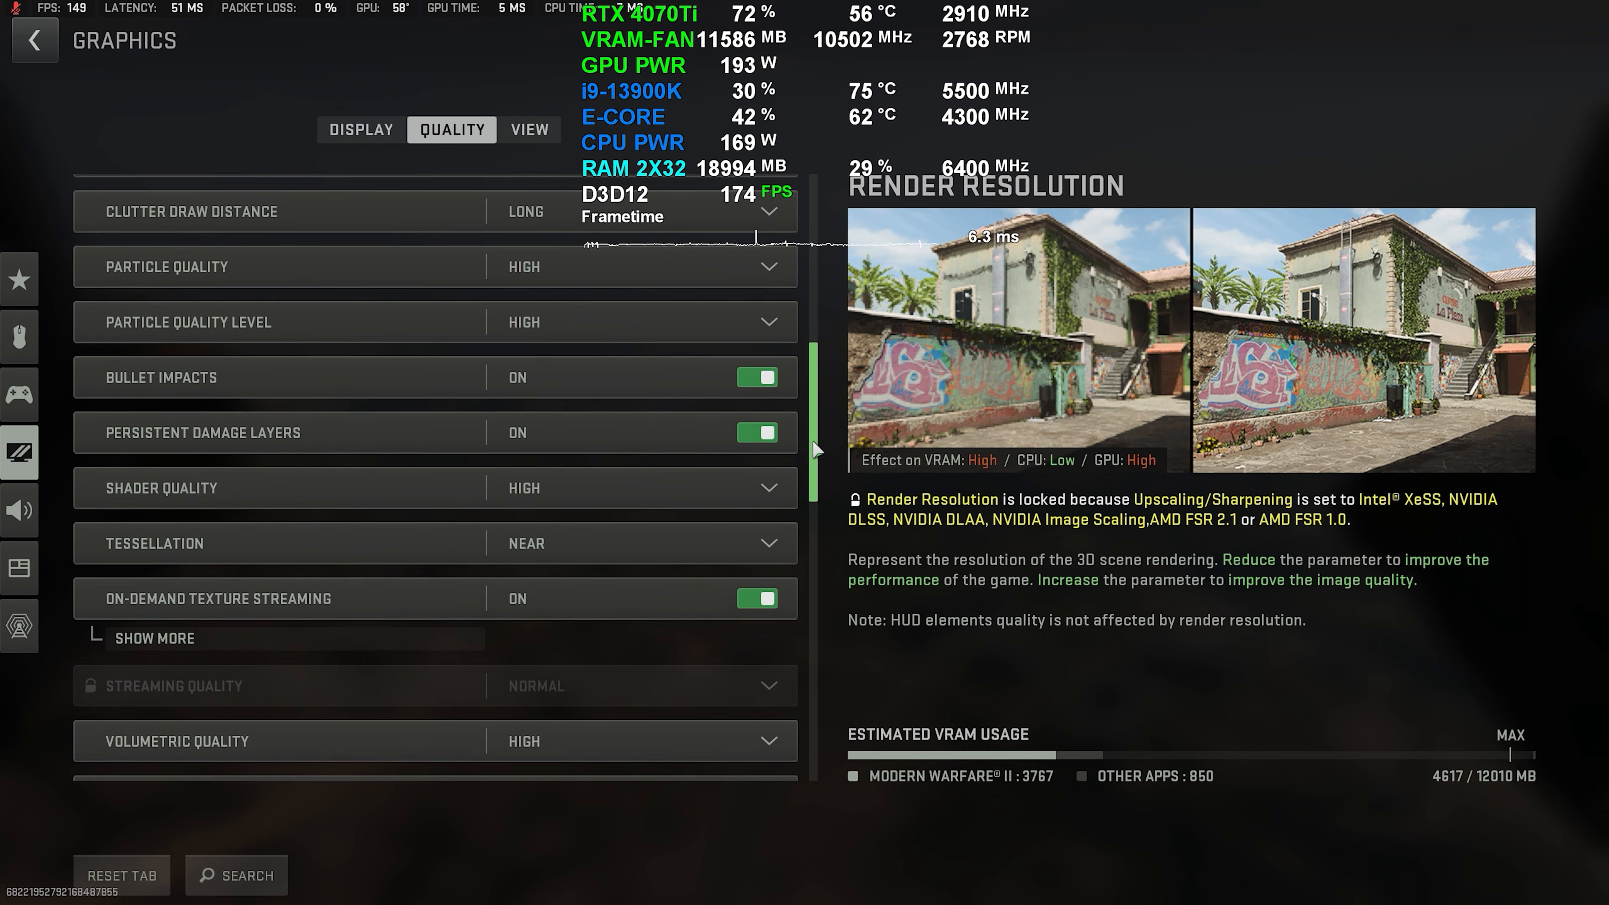
{"action": "scroll", "scroll_direction": "down", "scroll_amount": 3}
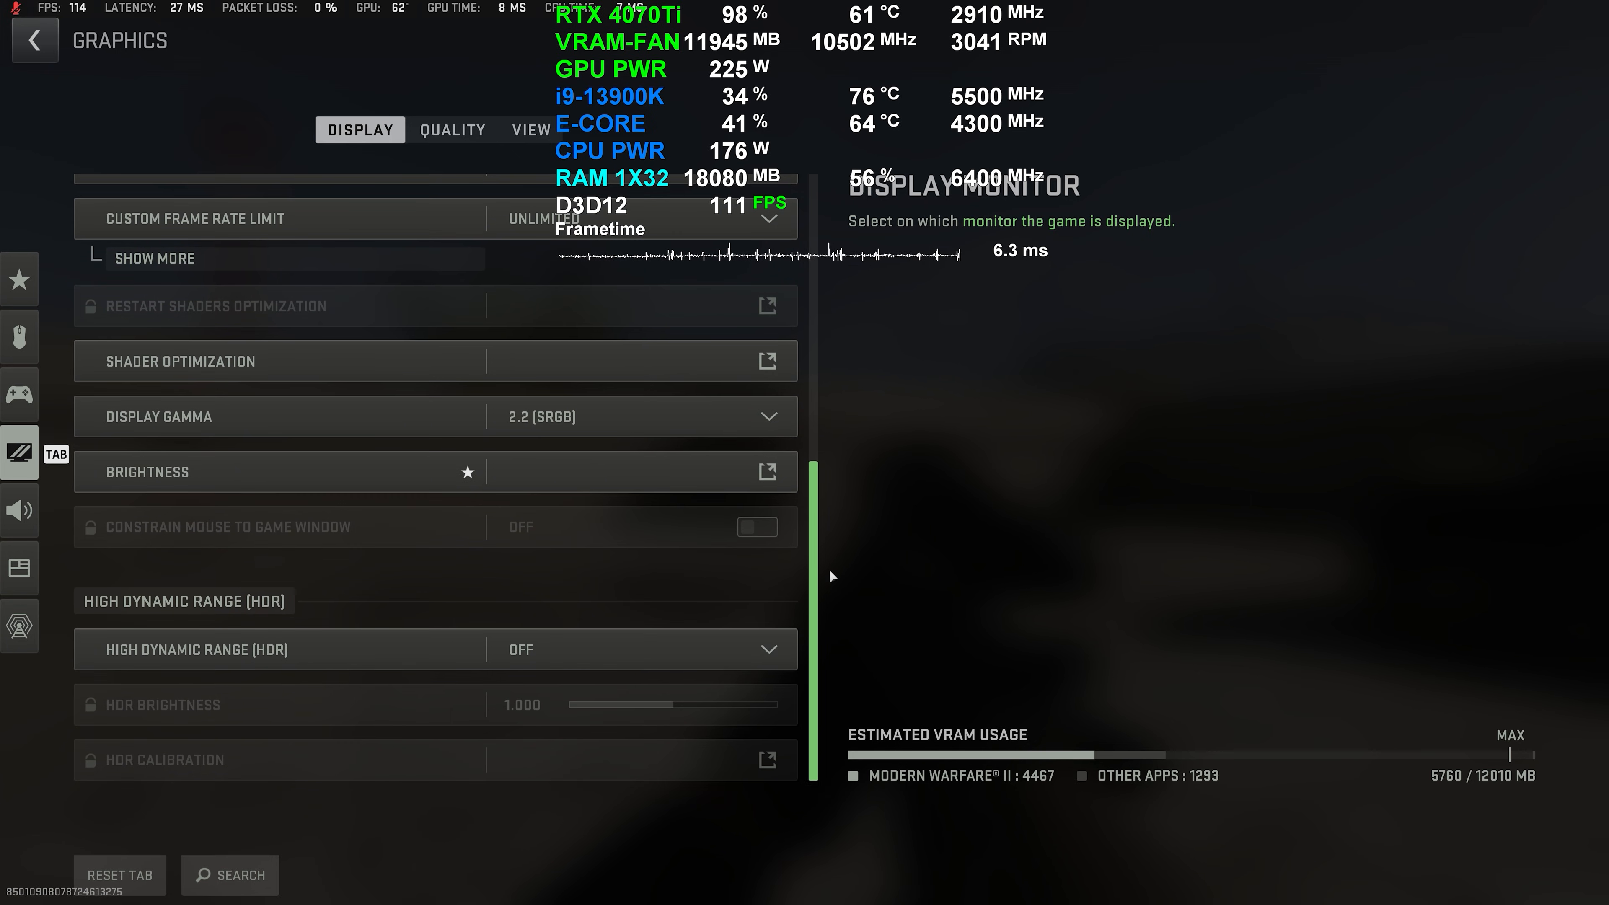
Step: Reveal the NVIDIA DLSS Quality preset with sharpness 100 at 3840x2160, then the Display settings
{"action": "left_click", "coordinate": [451, 129]}
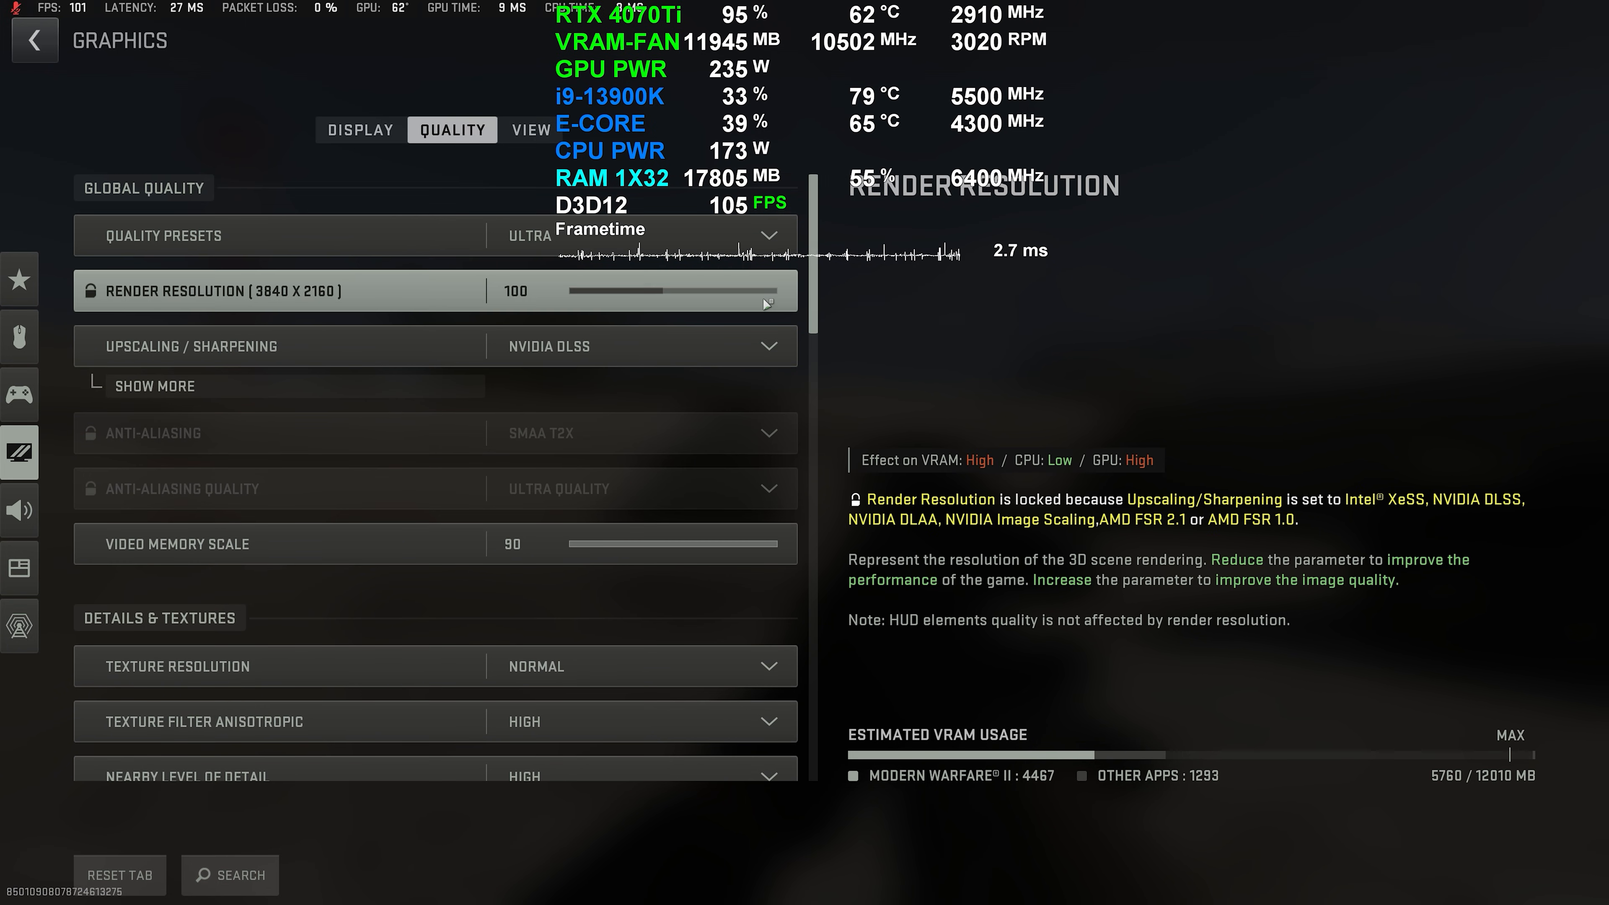
{"action": "scroll", "scroll_direction": "down", "scroll_amount": 3}
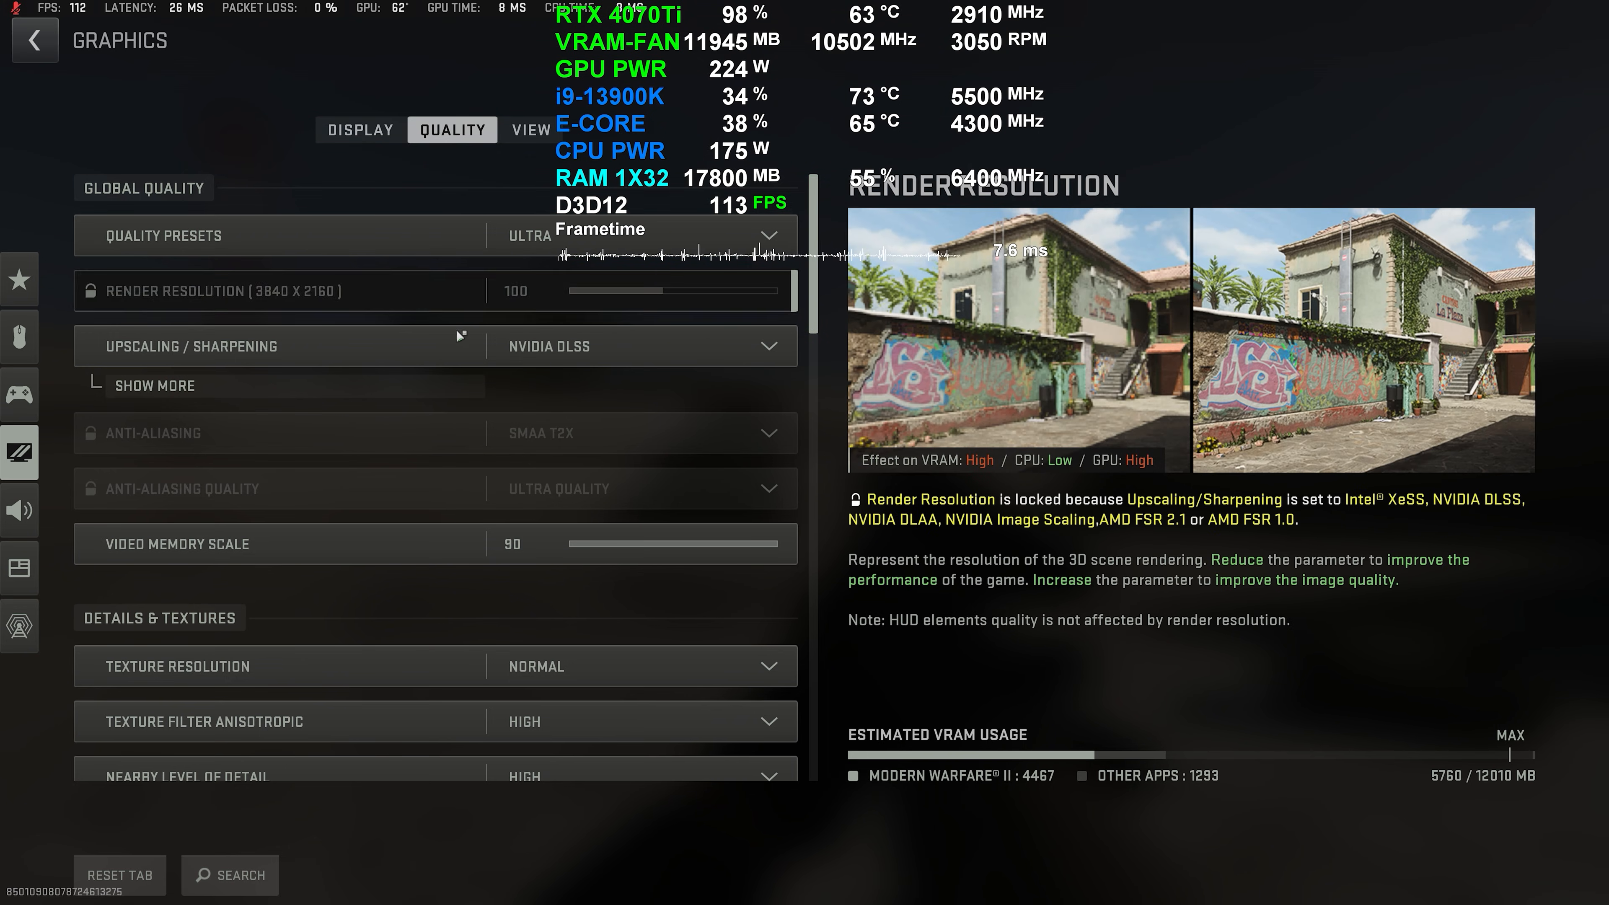
{"action": "left_click", "coordinate": [154, 385]}
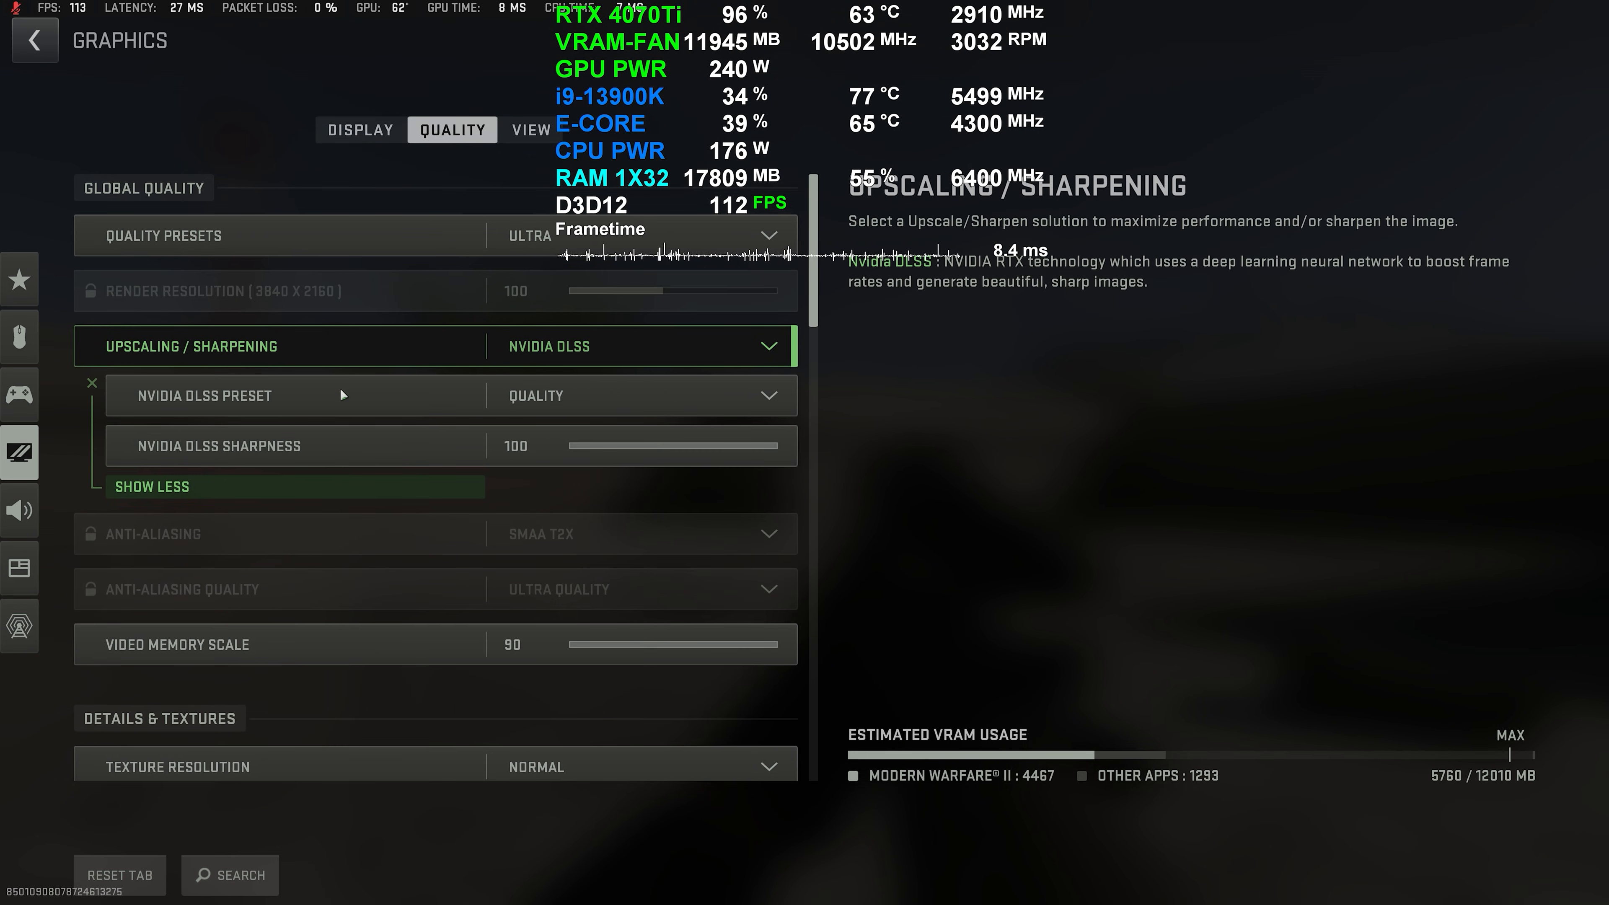
{"action": "left_click", "coordinate": [530, 131]}
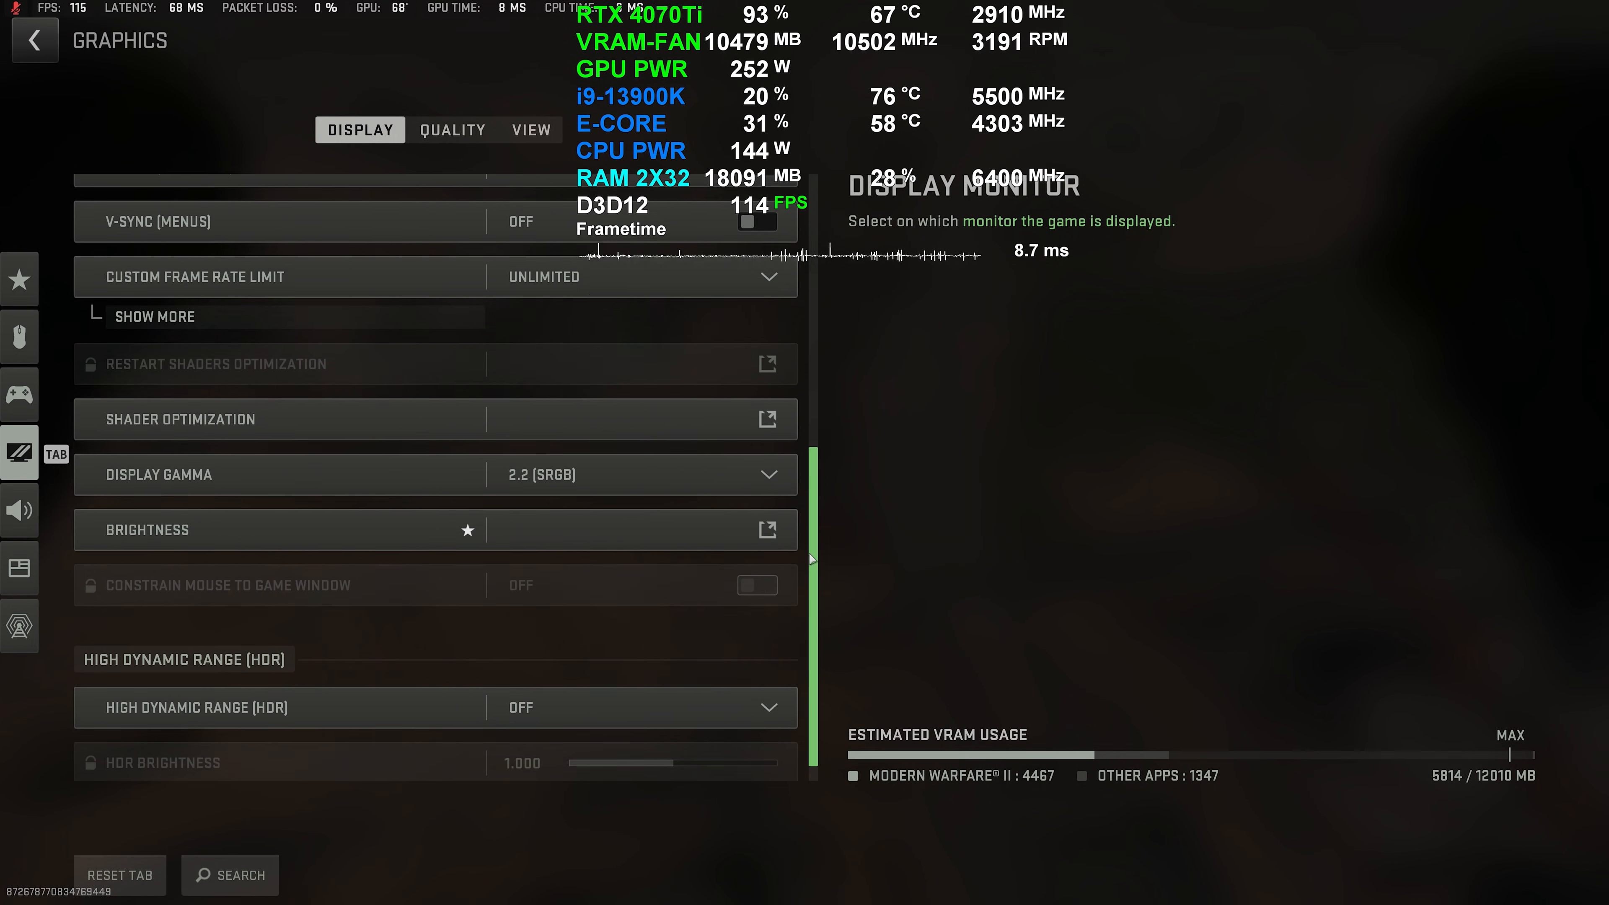
Step: Review the Ultra quality settings with DLSS, then show the View settings with 90 field of view
{"action": "left_click", "coordinate": [452, 129]}
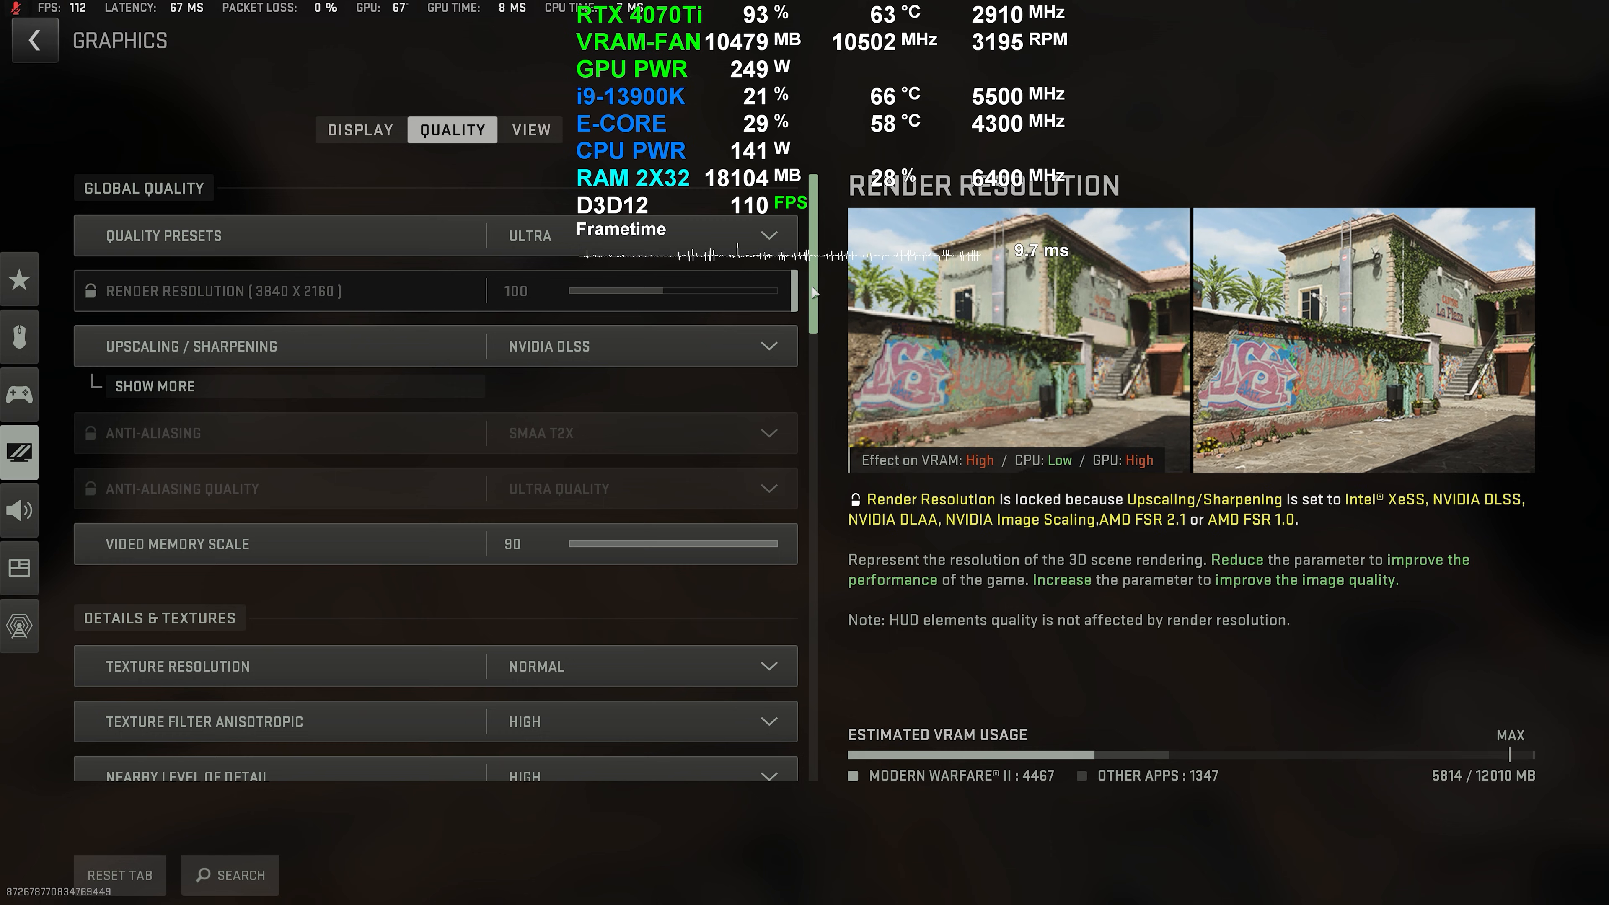
{"action": "scroll", "scroll_direction": "down", "scroll_amount": 3}
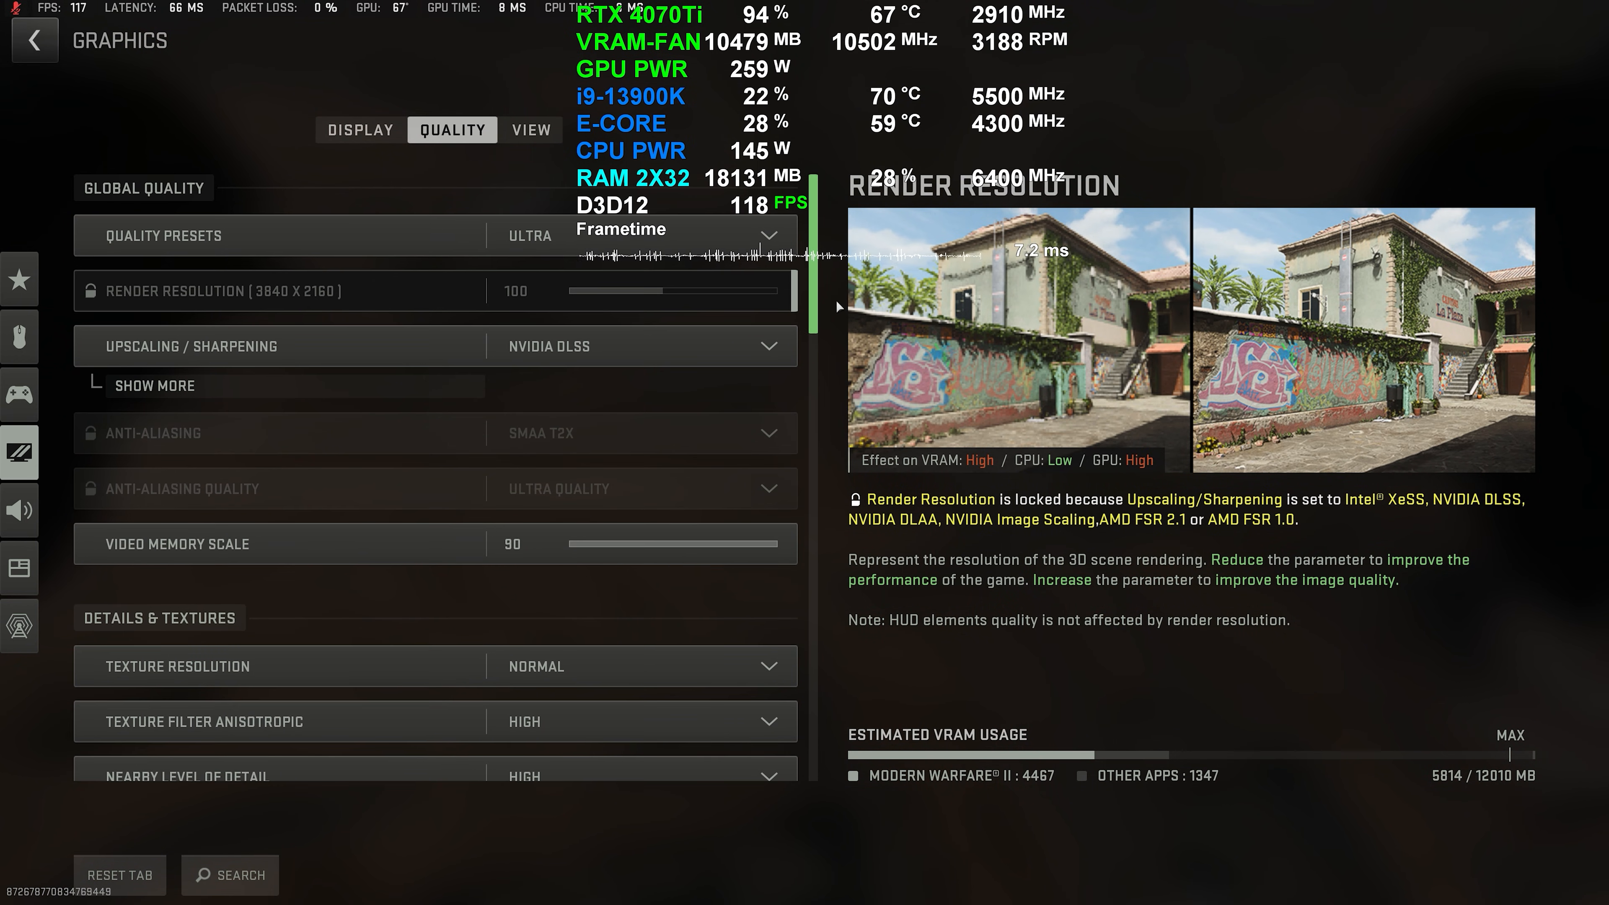
{"action": "left_click", "coordinate": [530, 129]}
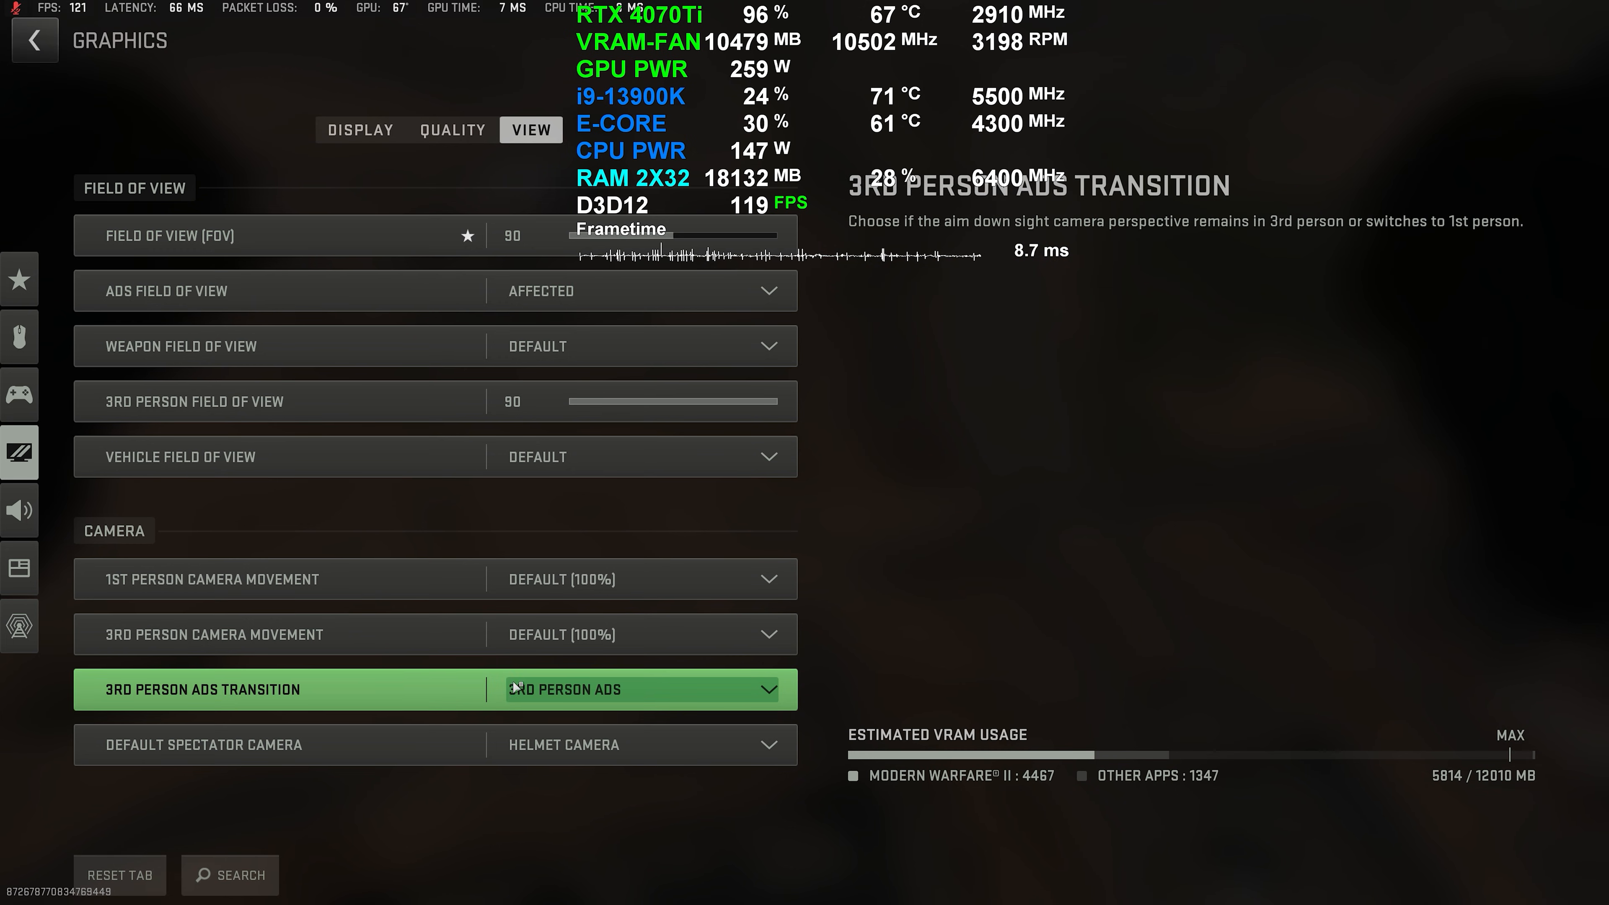